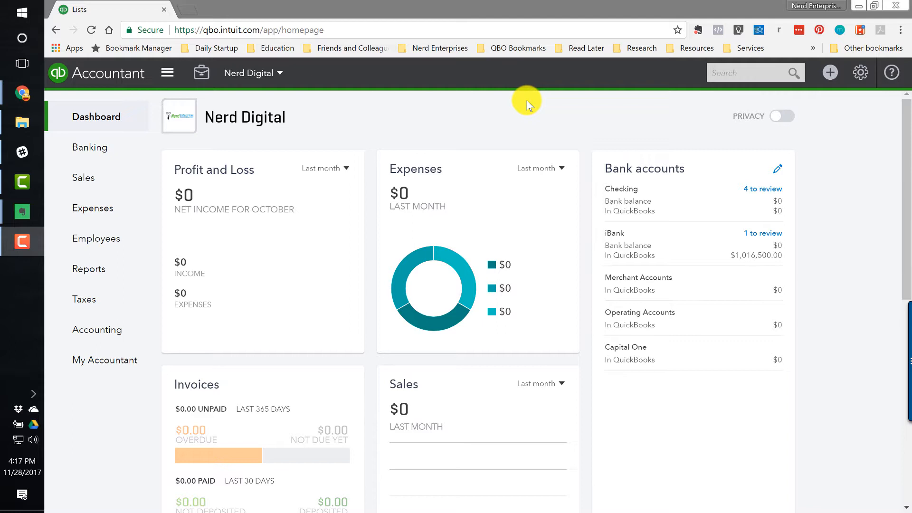
mouse_move(200, 144)
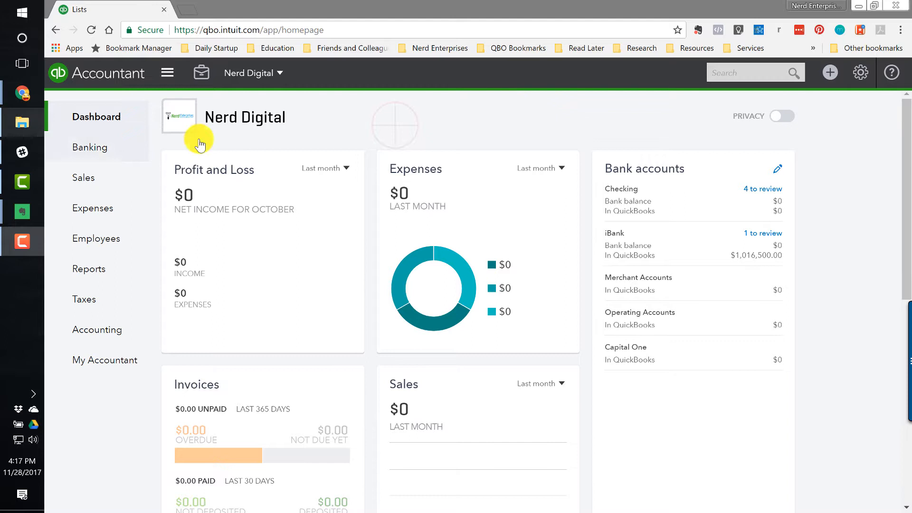
mouse_move(440, 116)
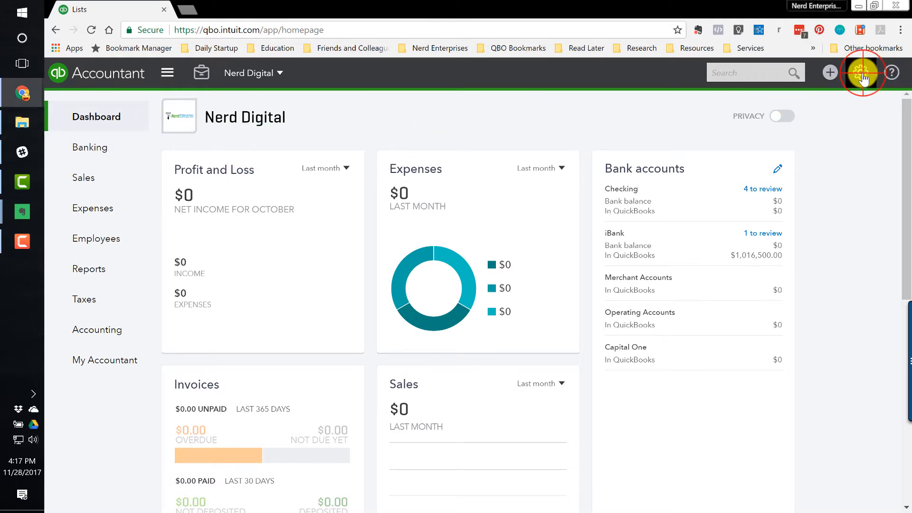
Turn on price rules under Products and services in the Sales settings and save.
left_click(861, 72)
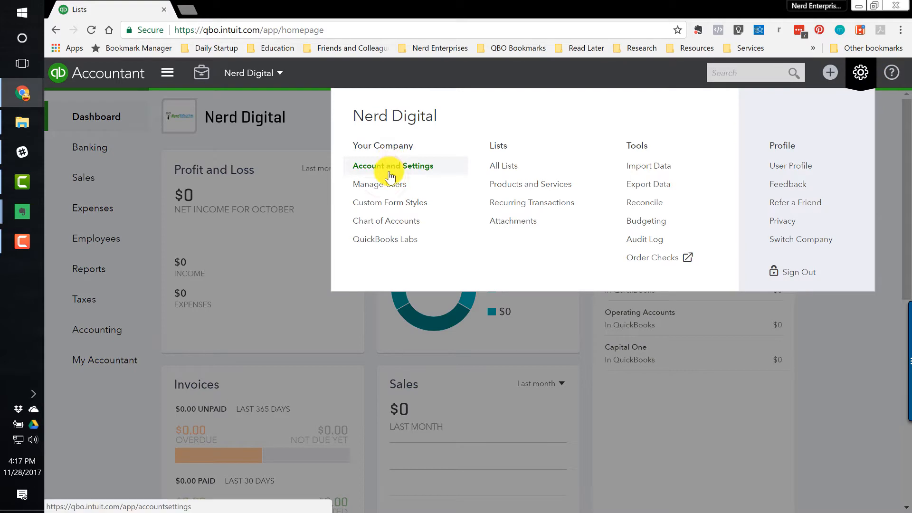
left_click(393, 166)
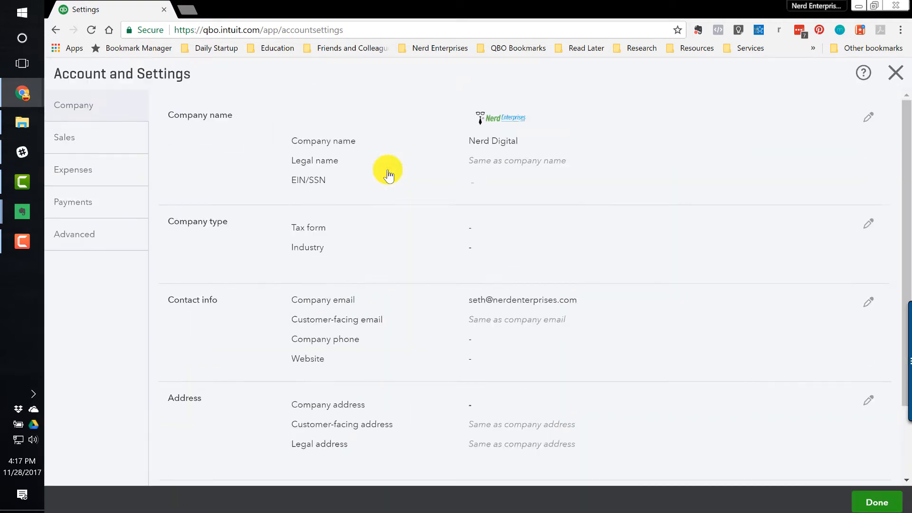
left_click(64, 137)
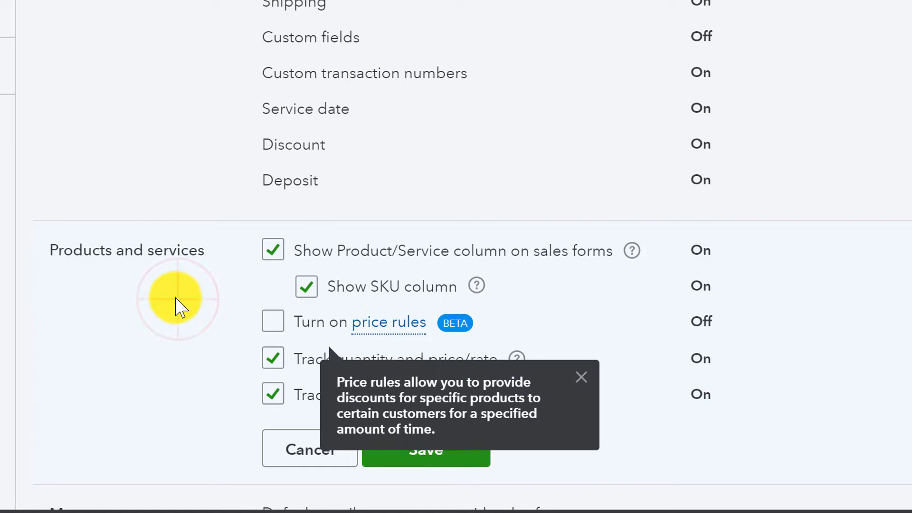
left_click(273, 322)
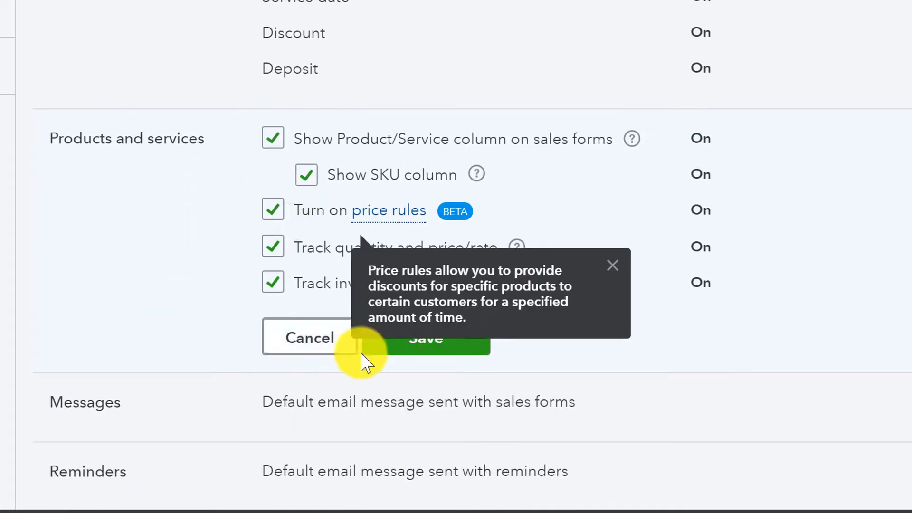
mouse_move(611, 271)
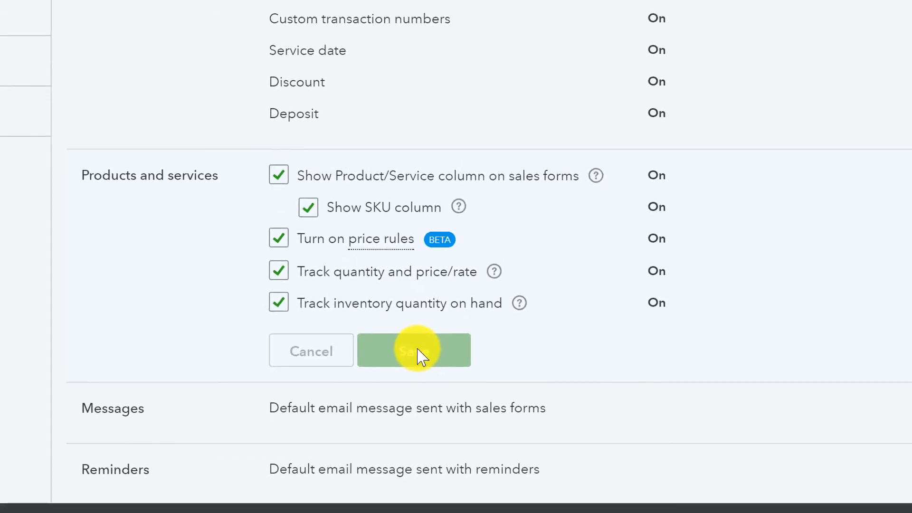
left_click(414, 351)
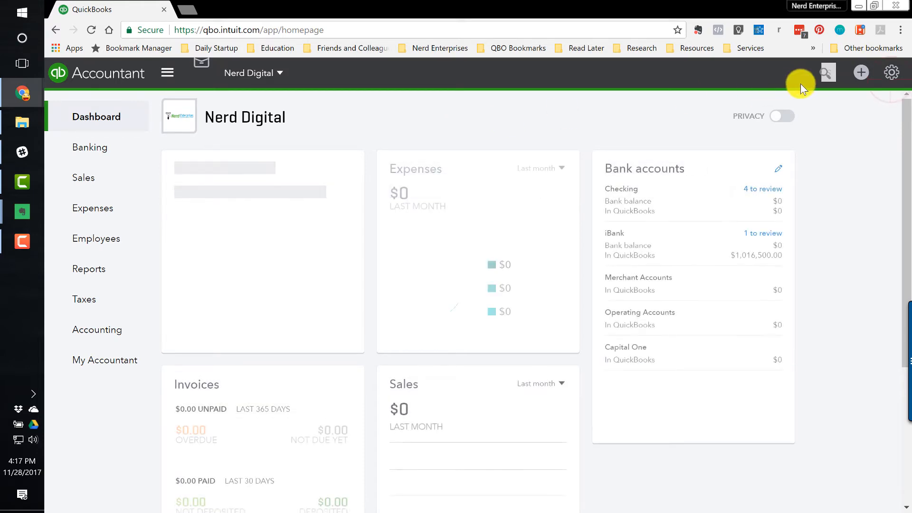
Navigate via All Lists to the Price rules list showing the Business Management VIP rule.
left_click(891, 72)
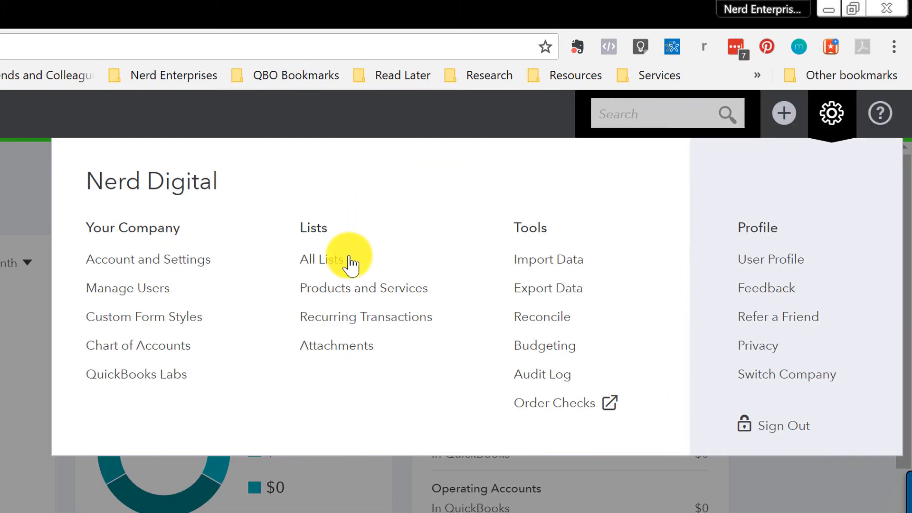
left_click(320, 259)
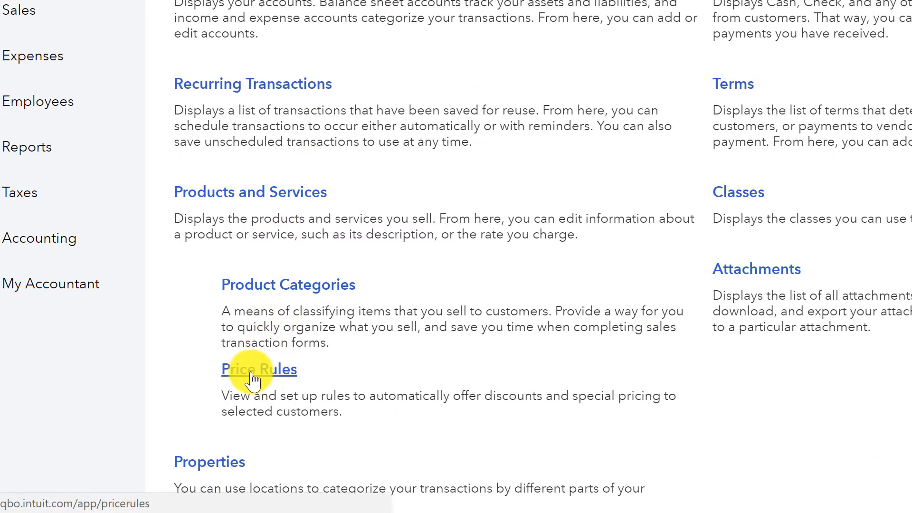
left_click(259, 369)
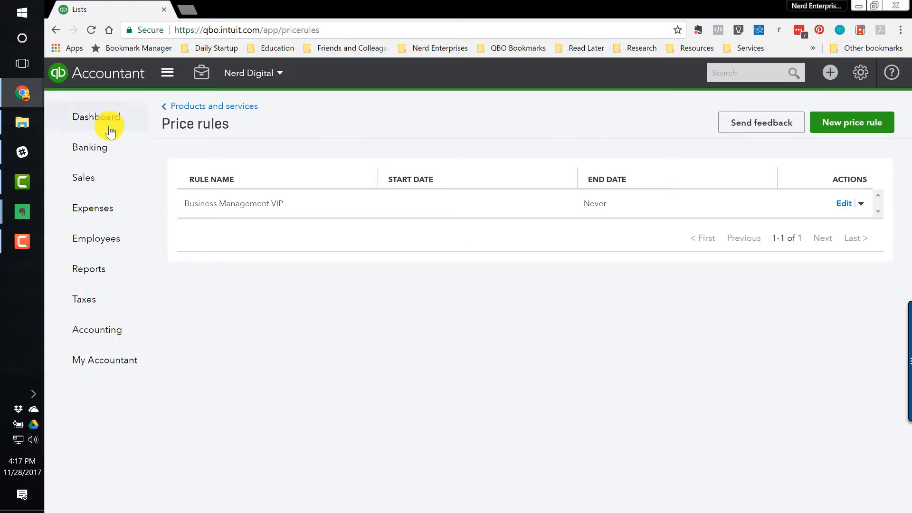
Edit the Business Management service, start a new price rule from it, then abandon the form.
left_click(214, 105)
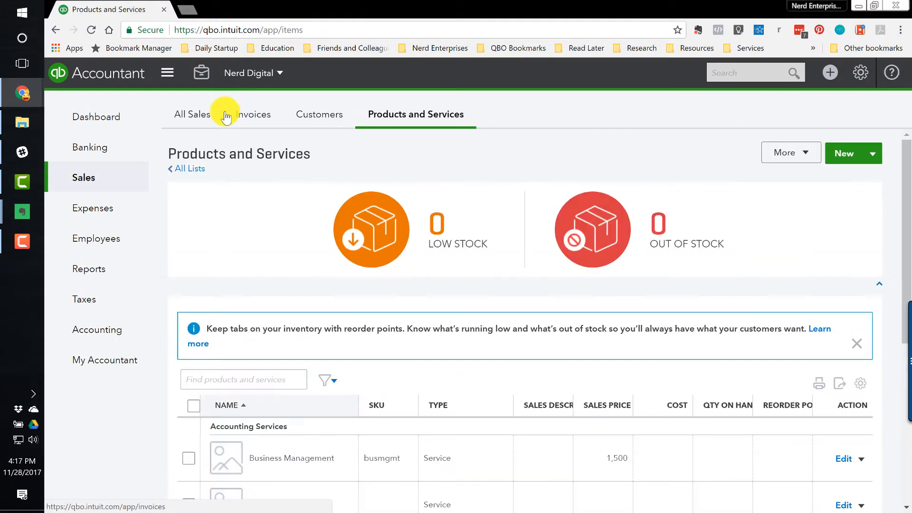
scroll("down", 3)
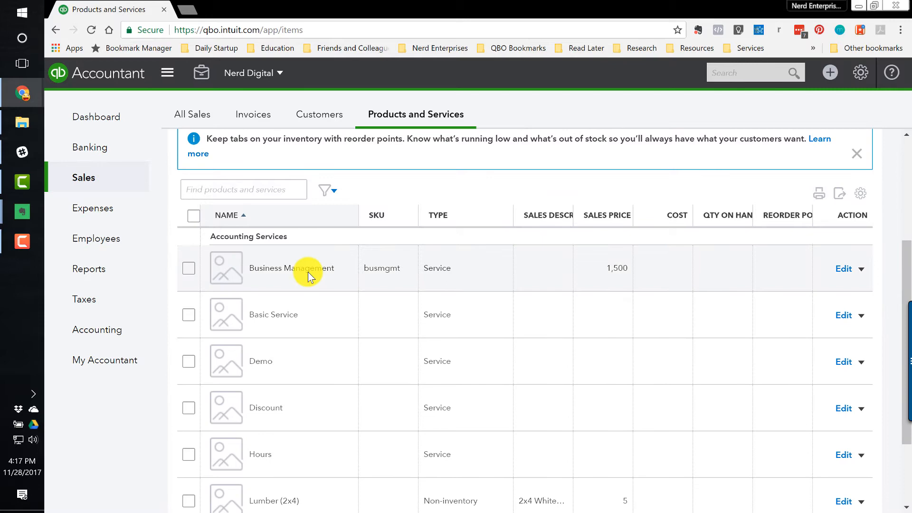
mouse_move(843, 268)
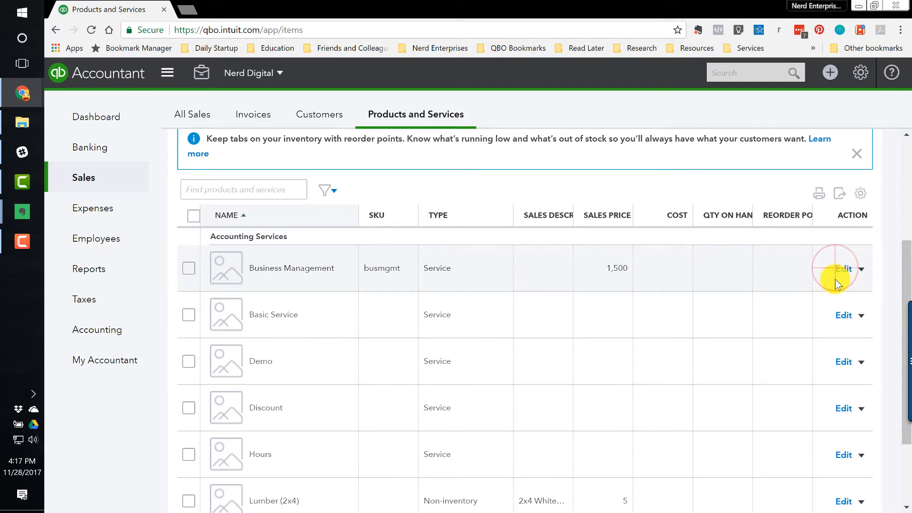
left_click(843, 268)
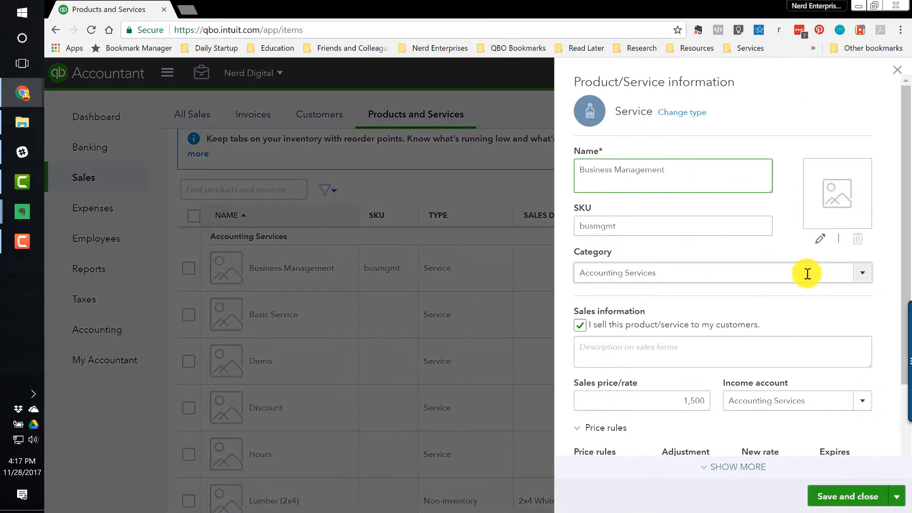
scroll("down", 3)
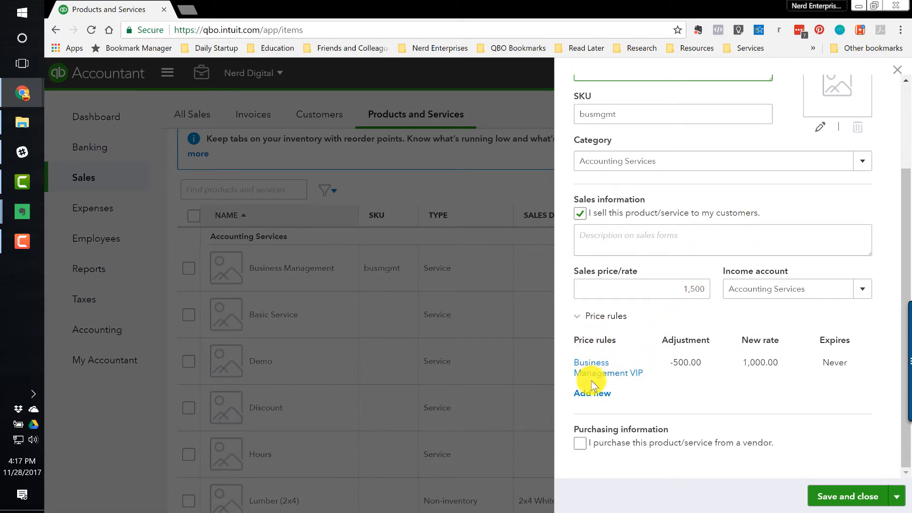
mouse_move(592, 390)
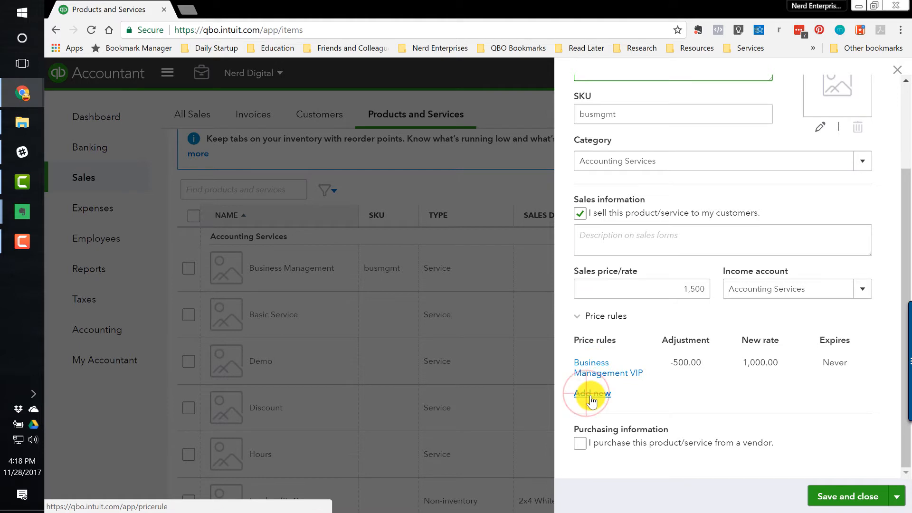
left_click(592, 394)
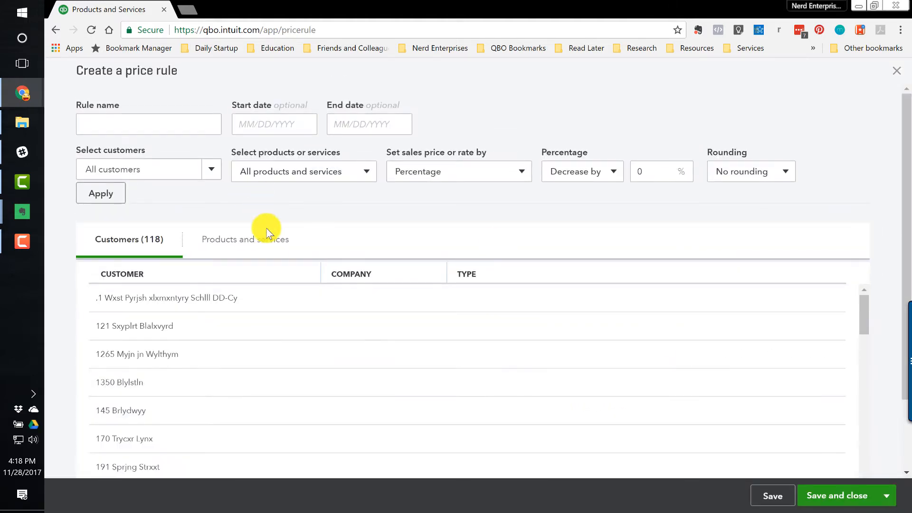
mouse_move(859, 88)
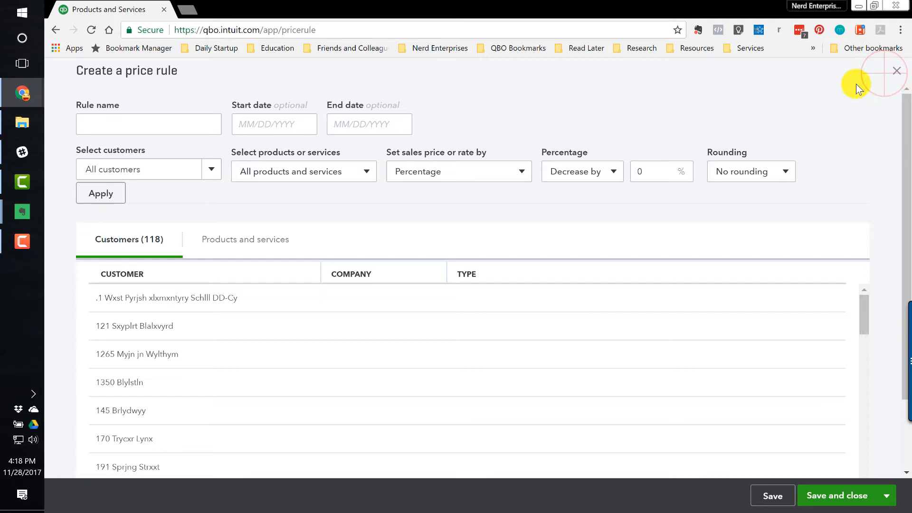
left_click(896, 70)
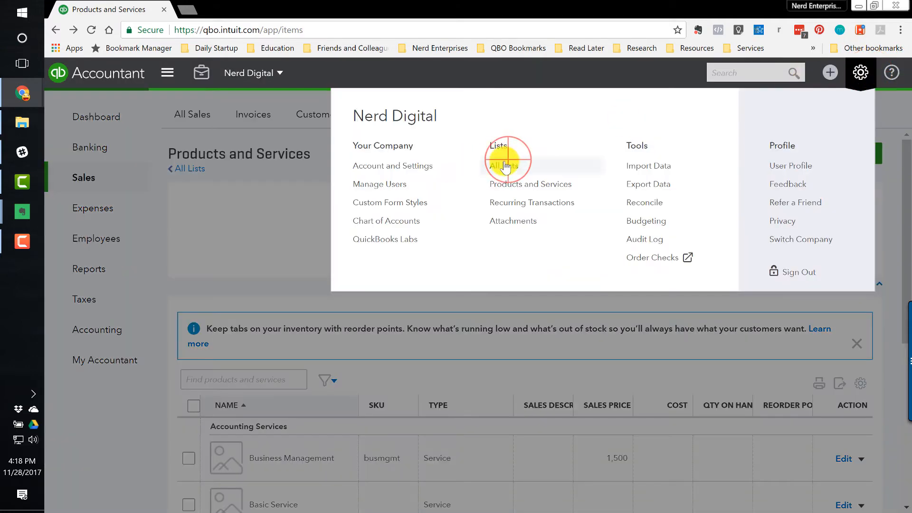
left_click(498, 165)
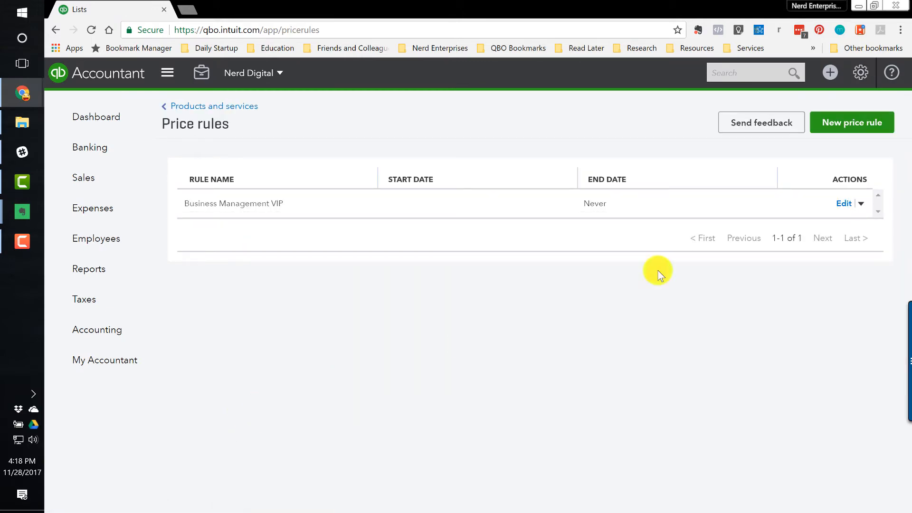
left_click(844, 204)
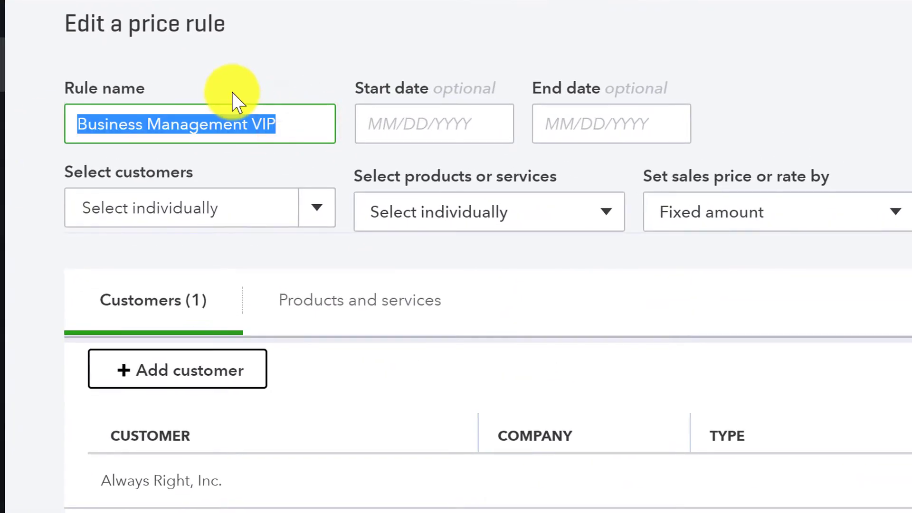
left_click(285, 123)
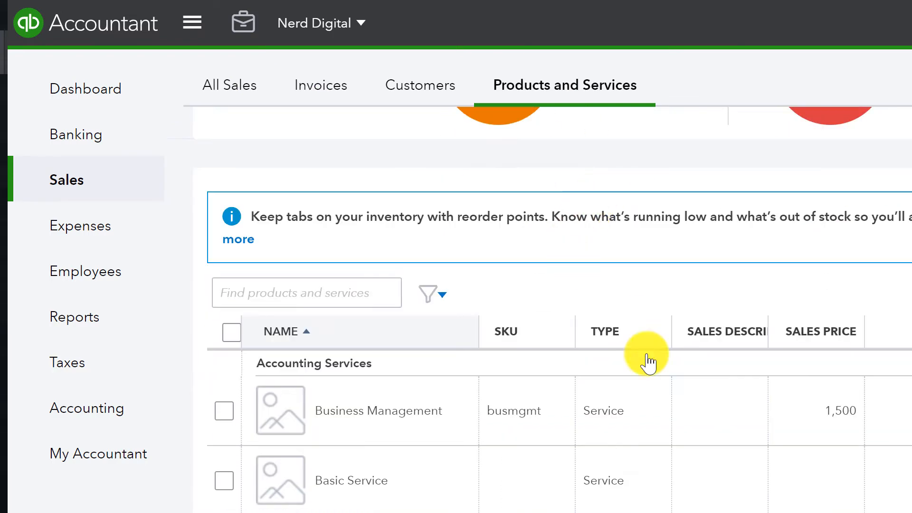
Check Business Management's 1,500 sales price in the list and bring up the gear menu.
double_click(839, 411)
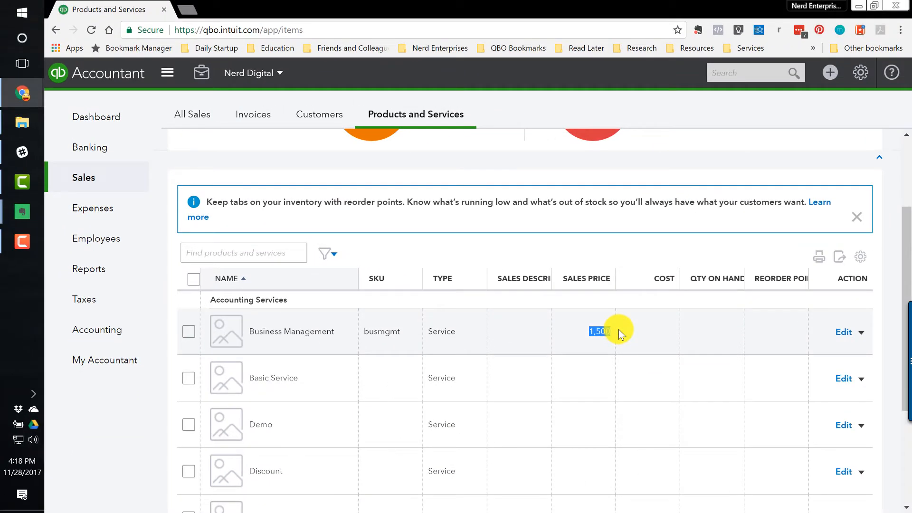
left_click(591, 332)
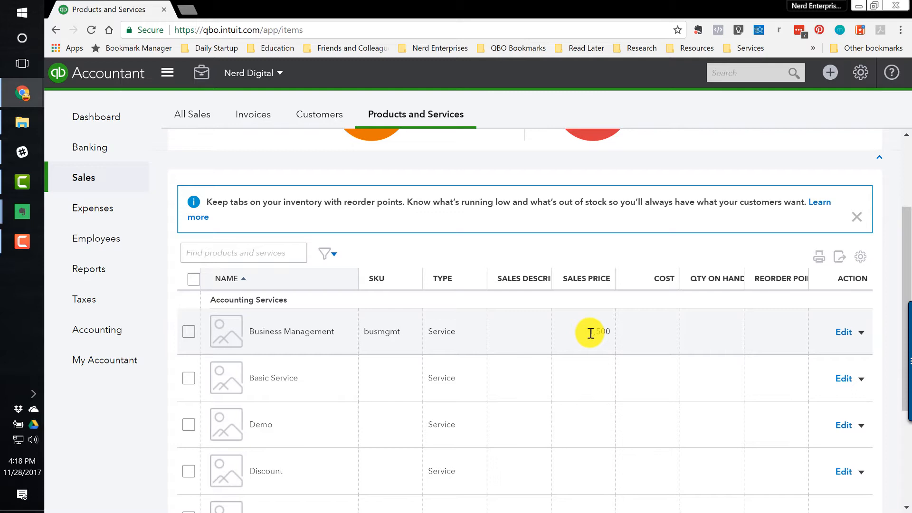
mouse_move(595, 329)
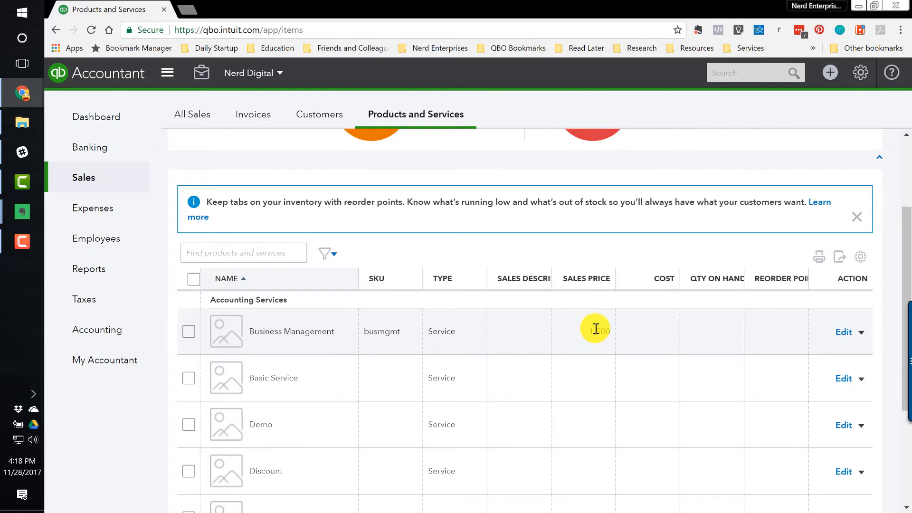
left_click(861, 73)
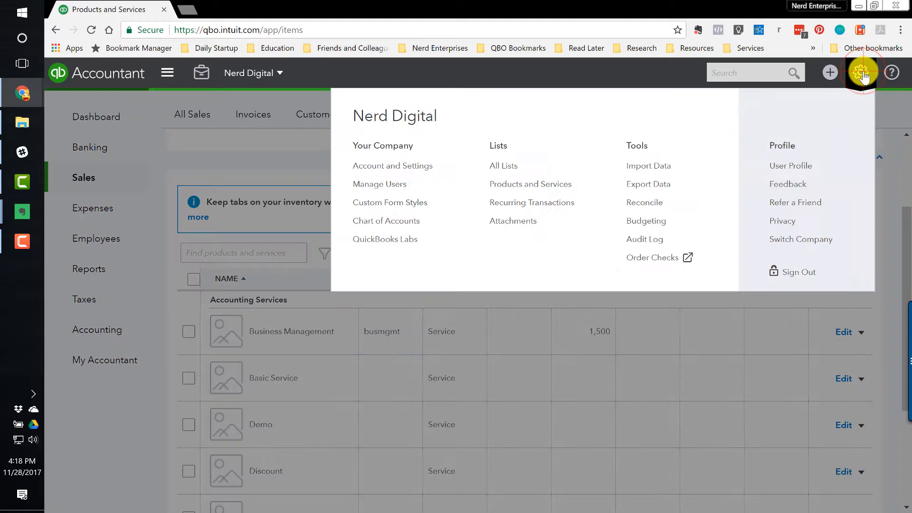
Reach the Price rules list via All Lists and edit the Business Management VIP rule.
left_click(504, 165)
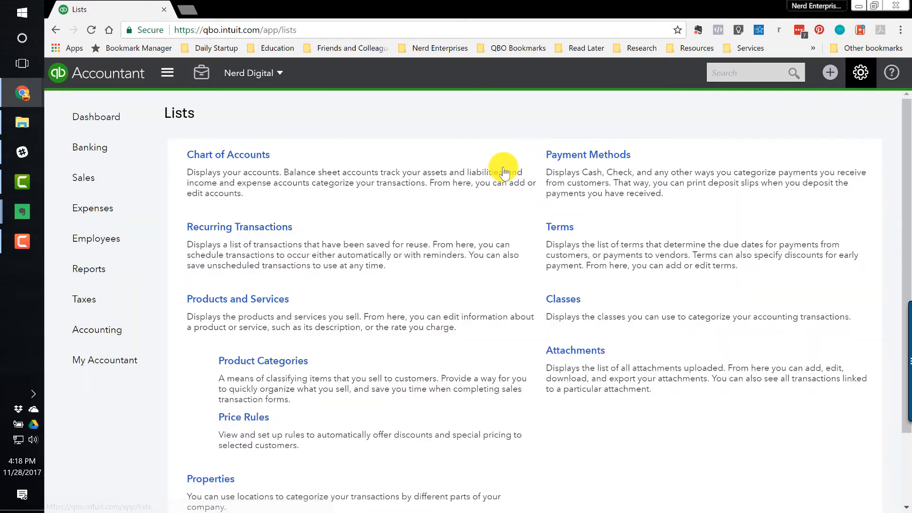
left_click(243, 417)
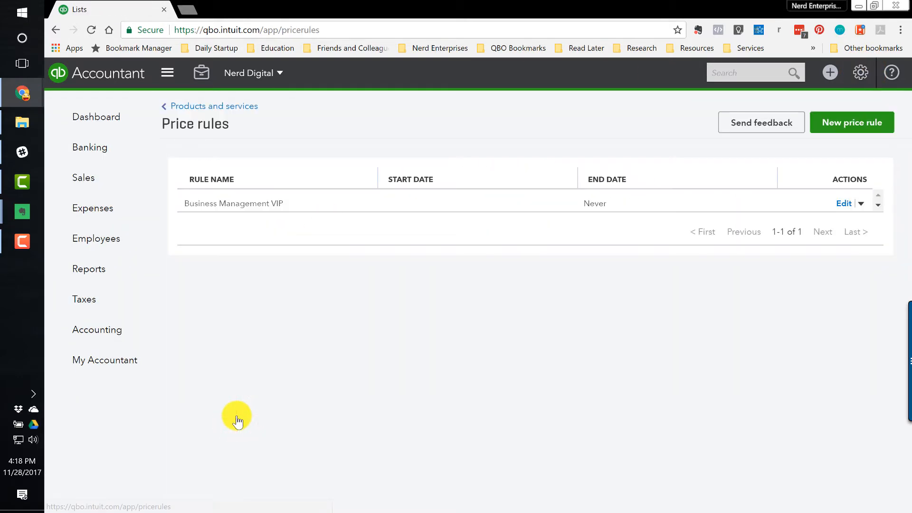
left_click(844, 203)
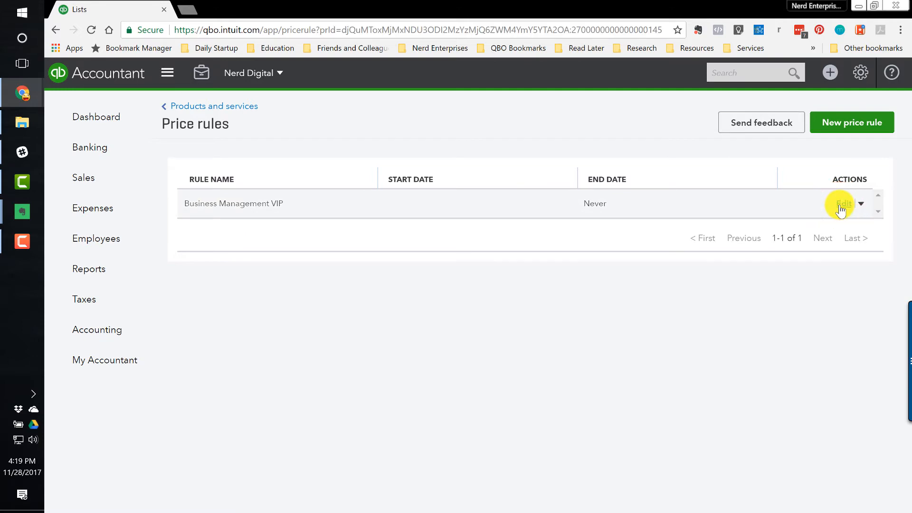
left_click(844, 203)
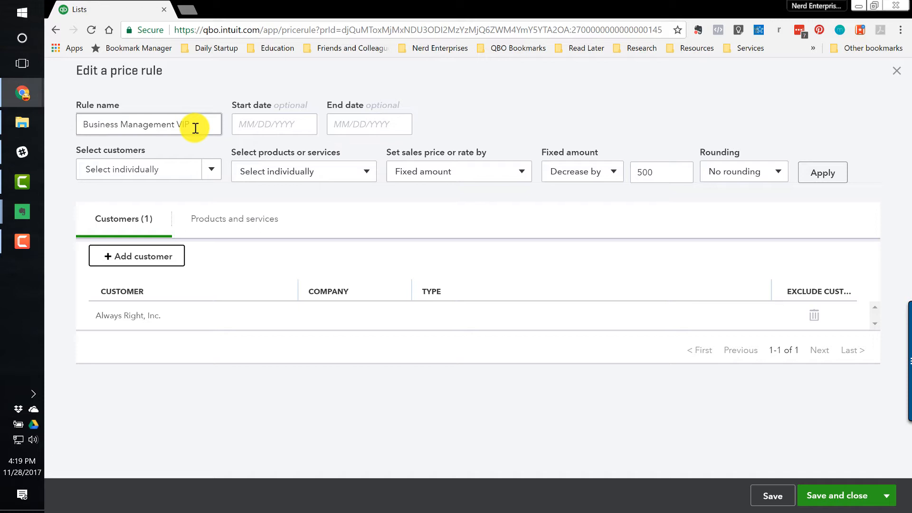
mouse_move(142, 123)
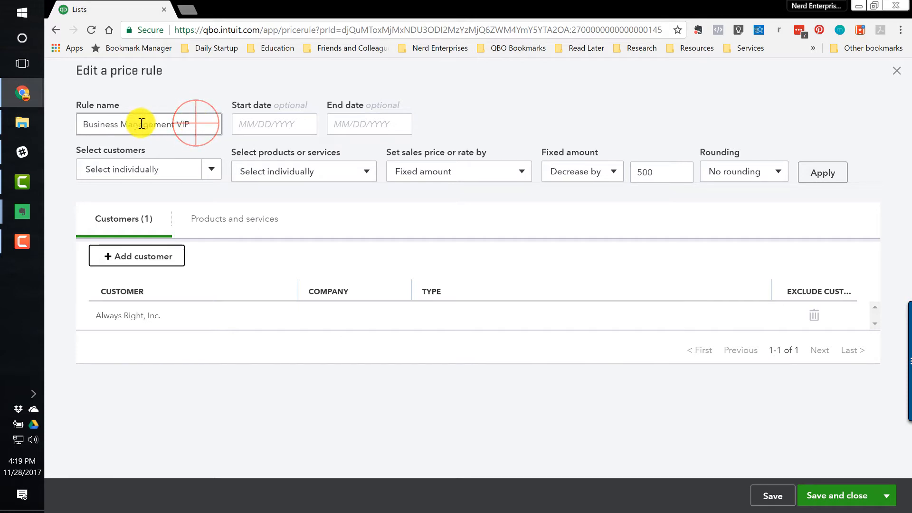
double_click(137, 124)
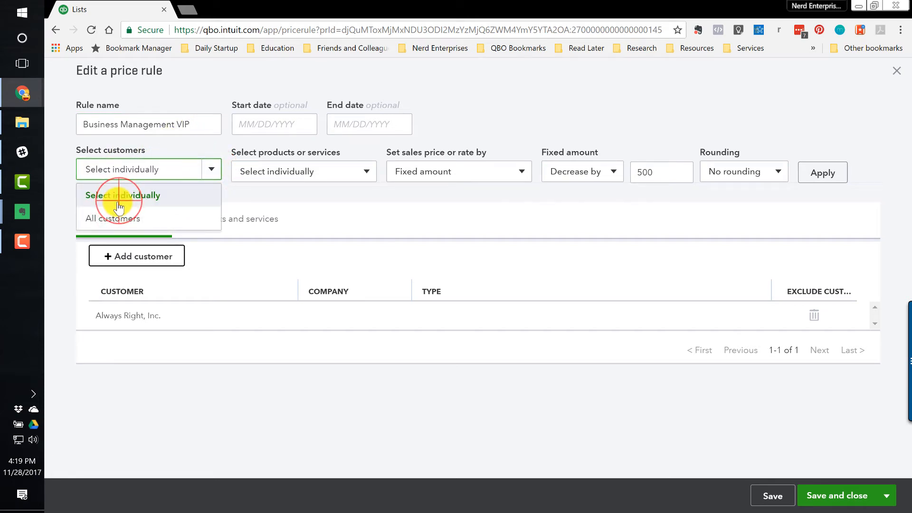
Add 191 Sprjng Strxxt as a second individually selected customer on the VIP rule.
left_click(123, 195)
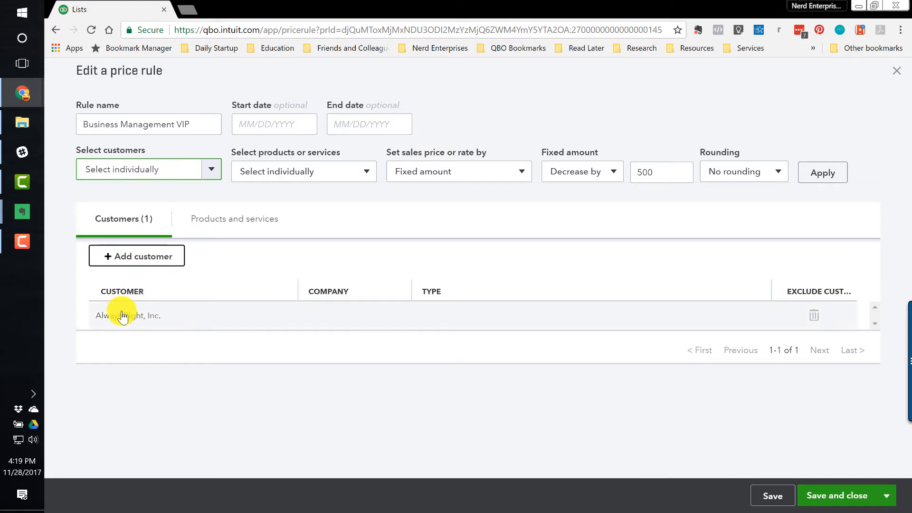
left_click(136, 255)
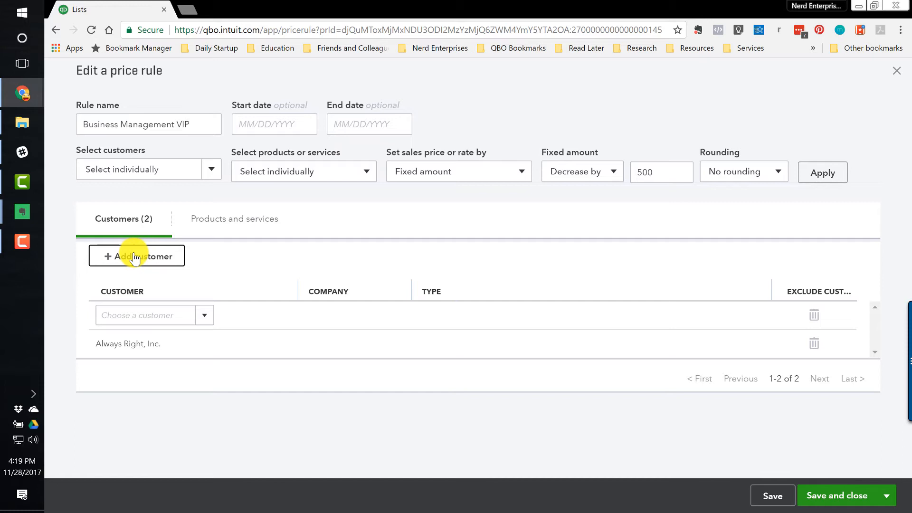
left_click(204, 315)
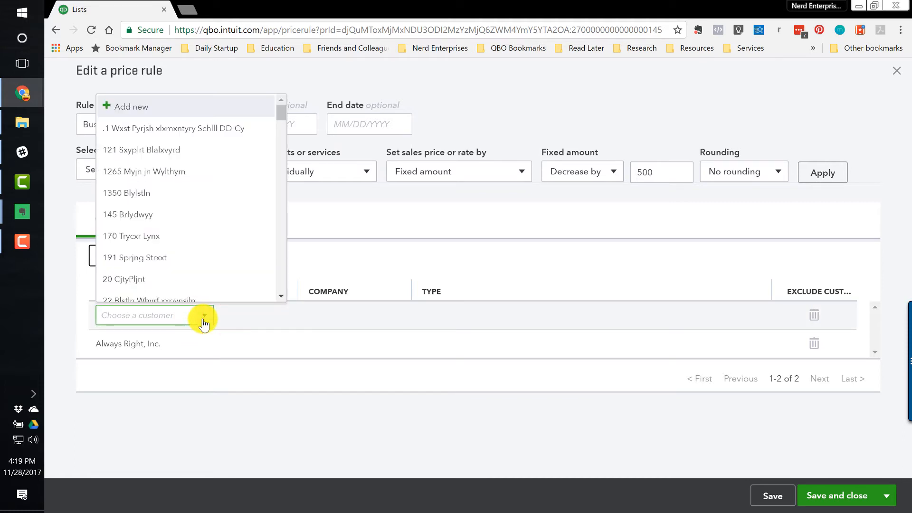
left_click(134, 257)
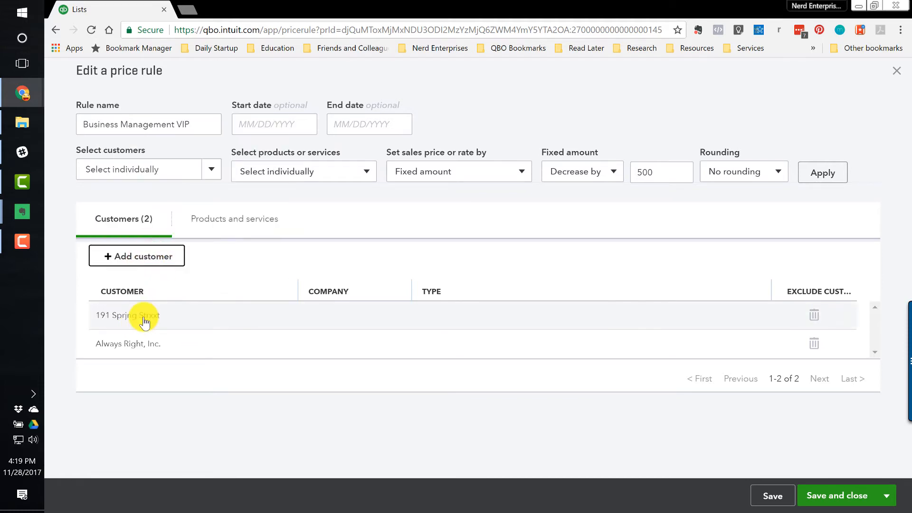
mouse_move(163, 326)
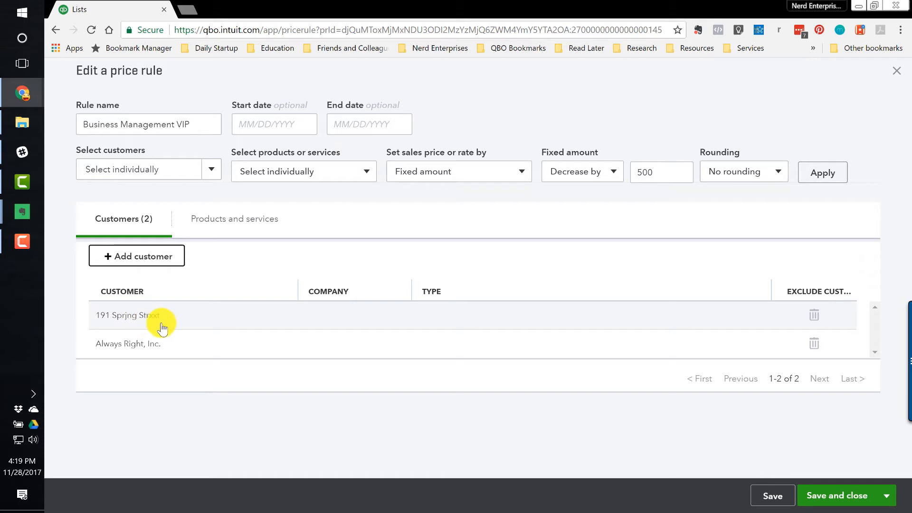
mouse_move(173, 315)
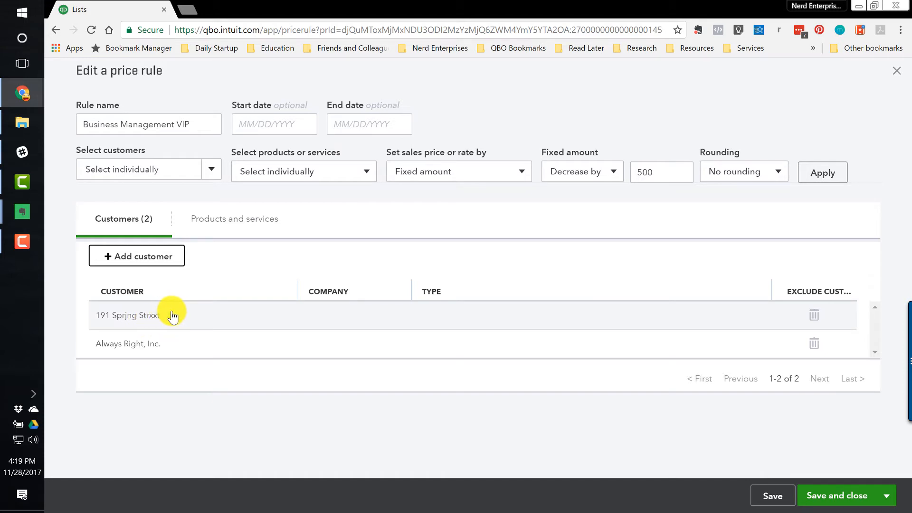
mouse_move(139, 304)
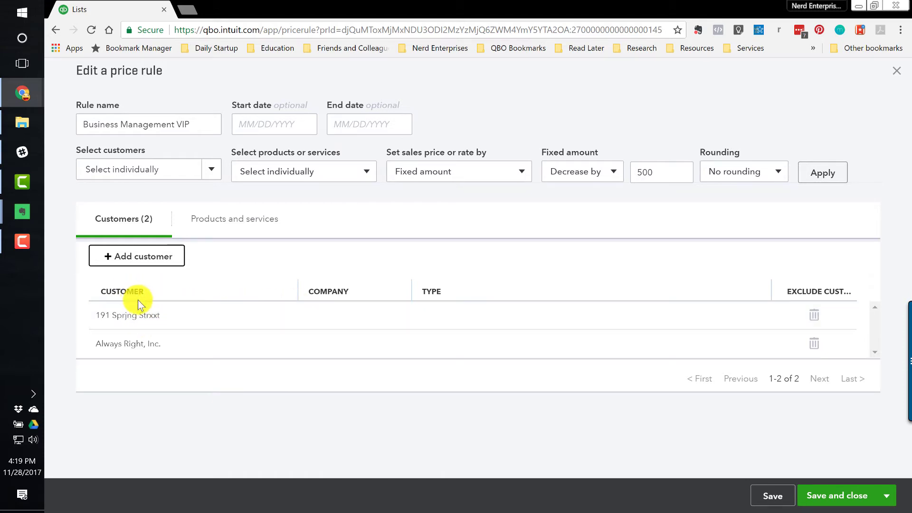
mouse_move(793, 487)
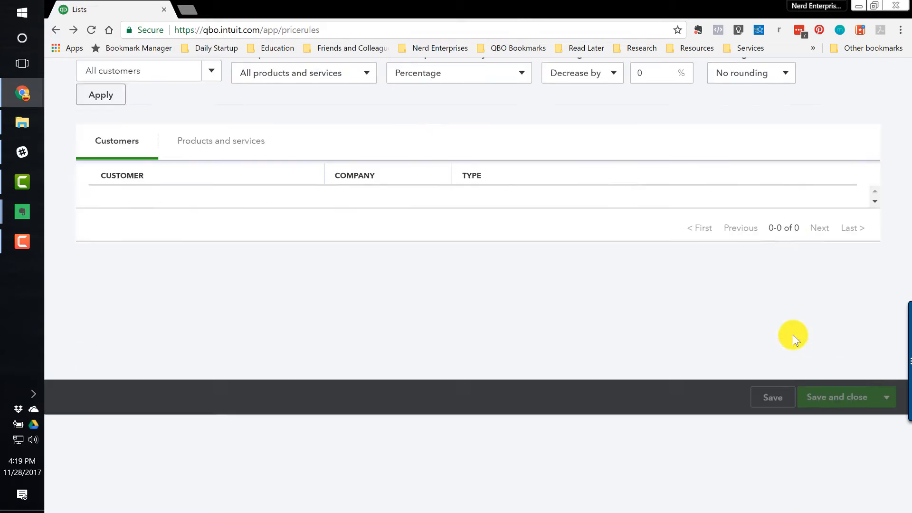
Create invoice #1036 for the first customer with a Business Management line at 1,500.
left_click(831, 74)
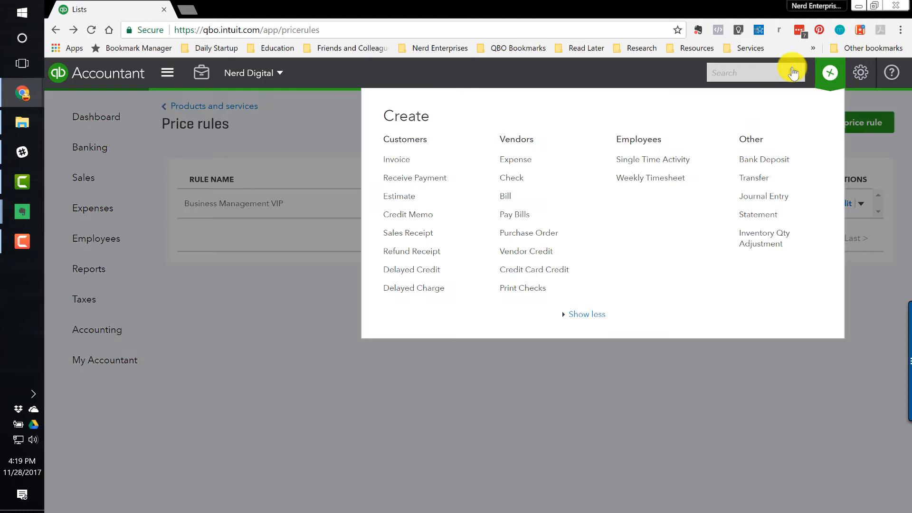
left_click(397, 160)
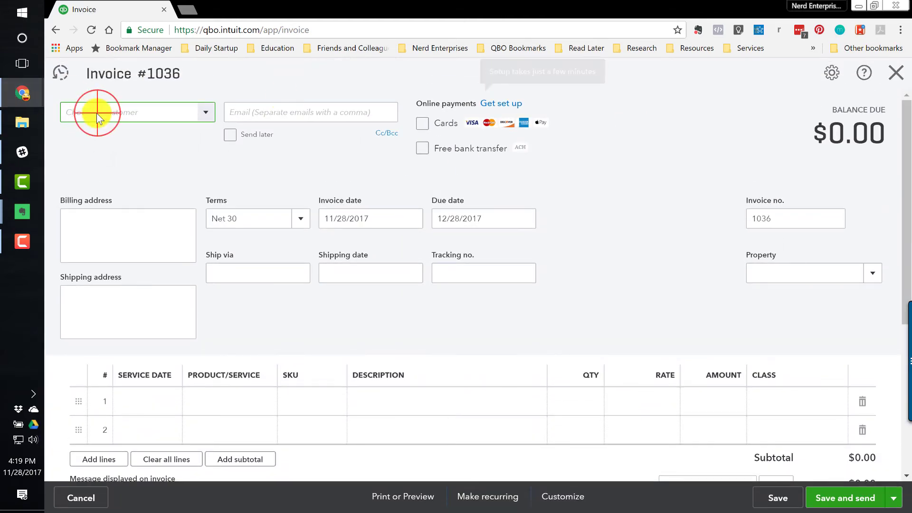
left_click(137, 112)
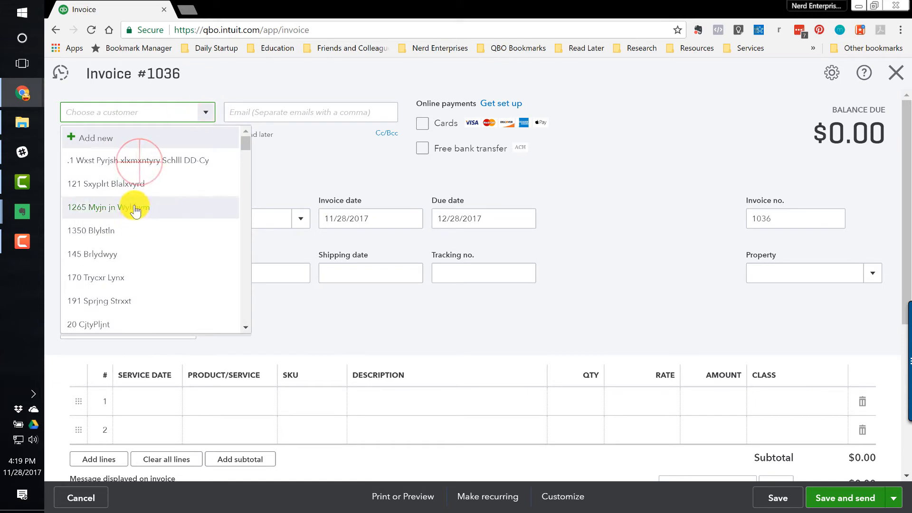
left_click(139, 160)
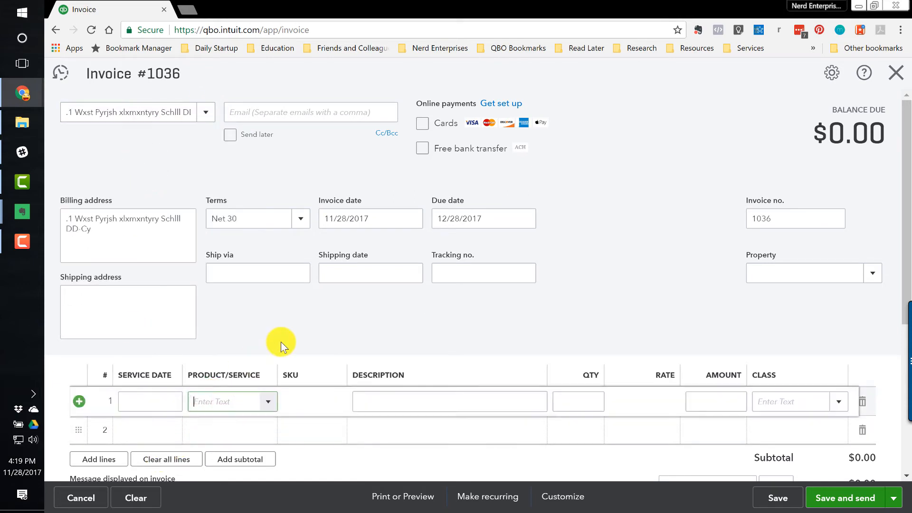
left_click(231, 401)
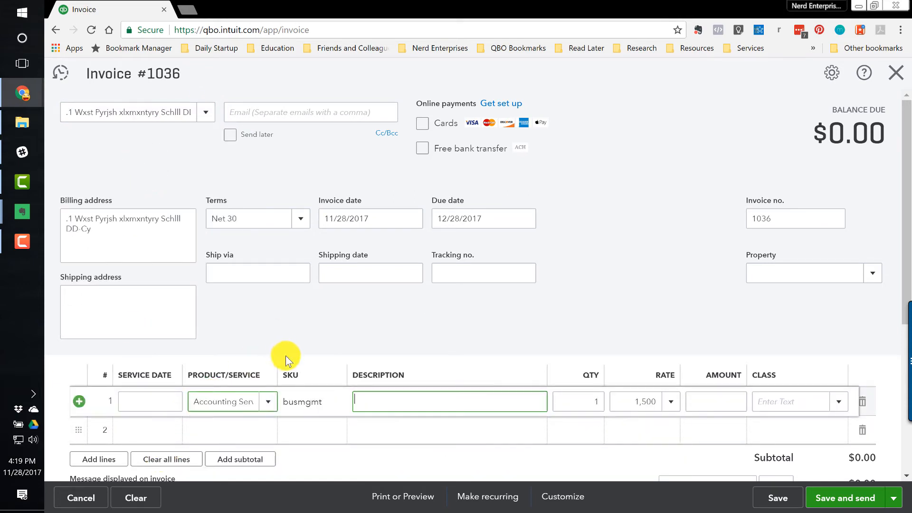
scroll("down", 3)
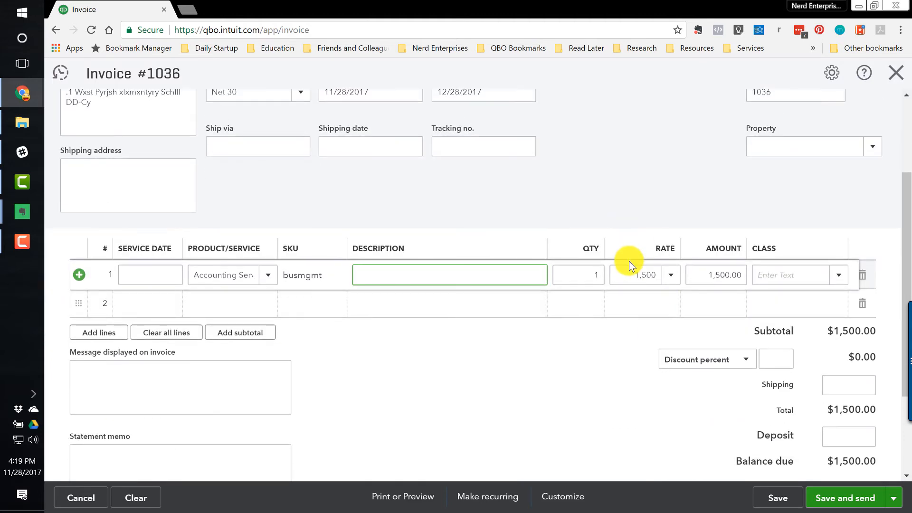
Clear the invoice, rebill it to Always Right, Inc. with Business Management at the 1,000 VIP rate.
left_click(136, 497)
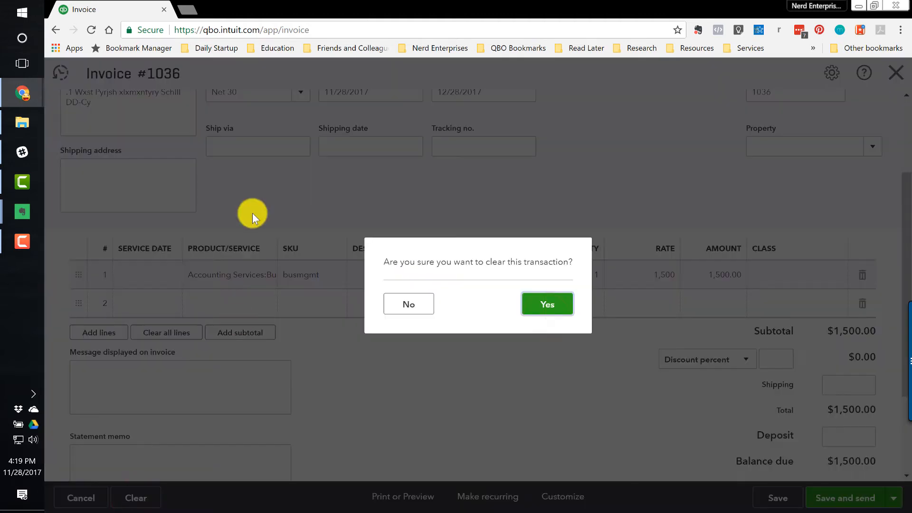
left_click(547, 305)
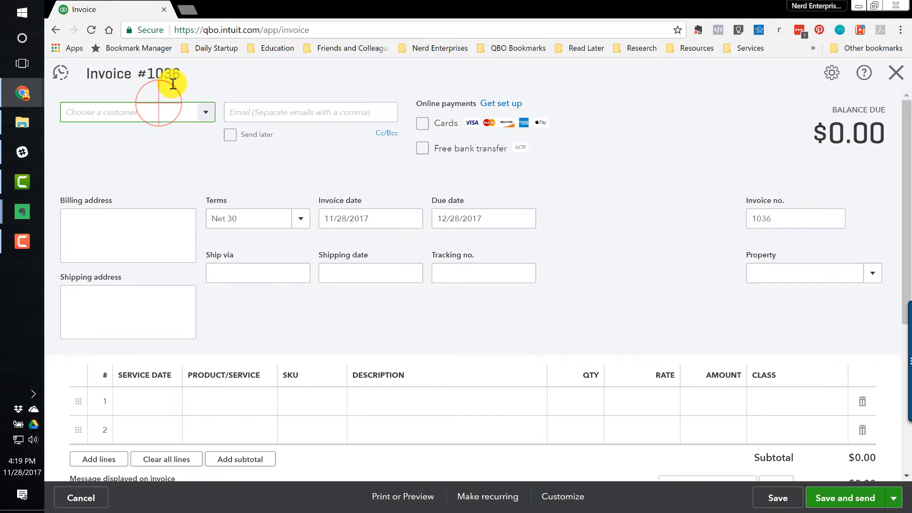
type("alway")
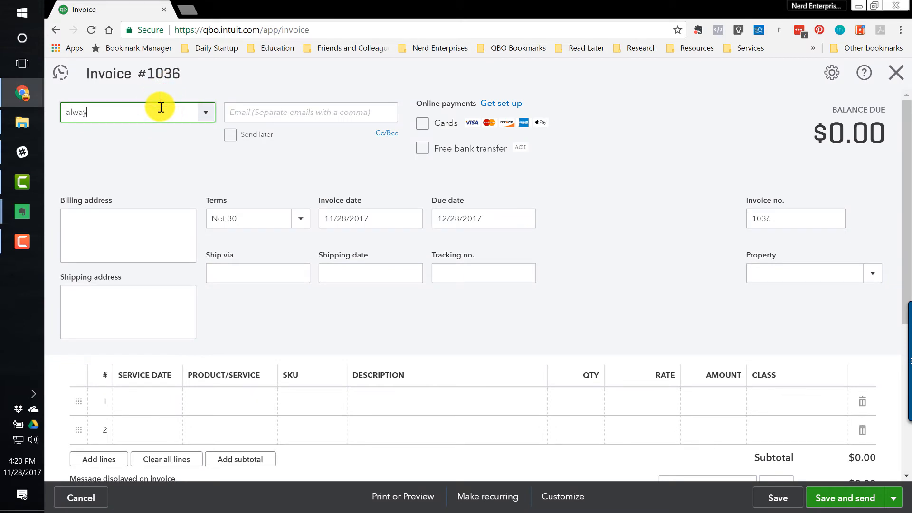
left_click(128, 112)
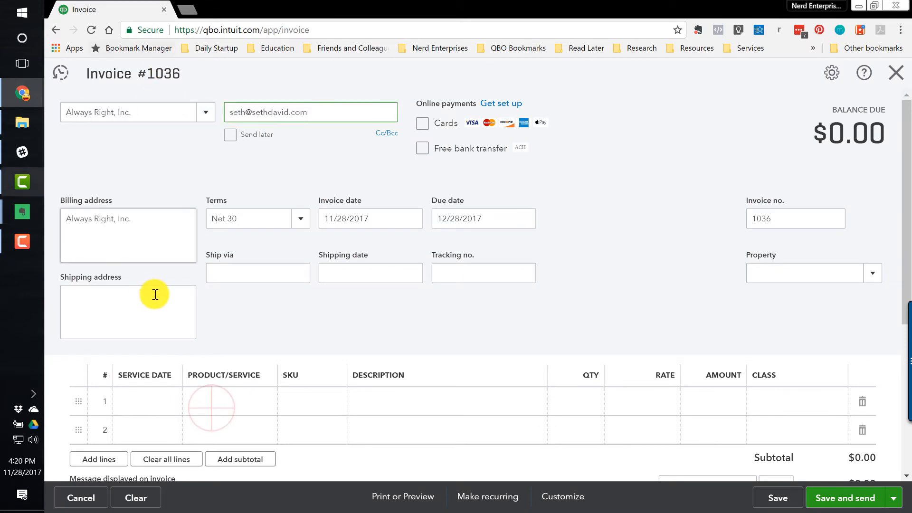
type("bus")
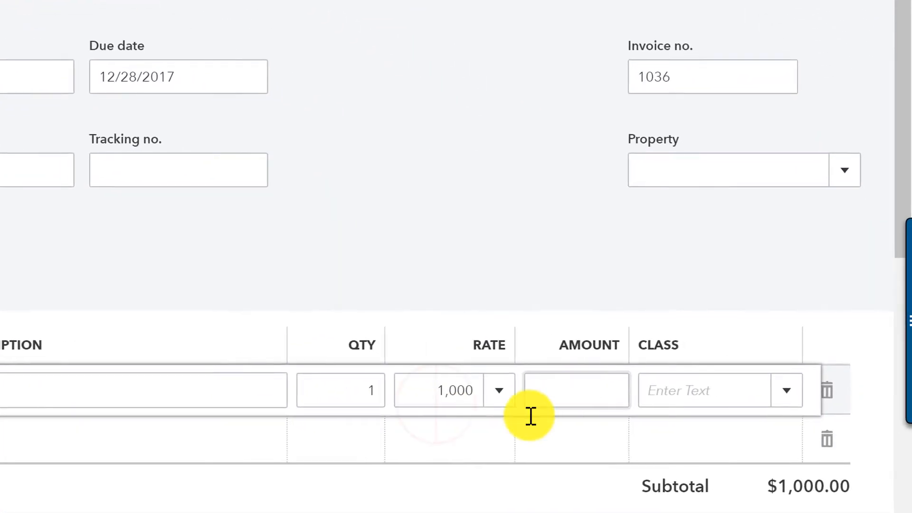
left_click(576, 390)
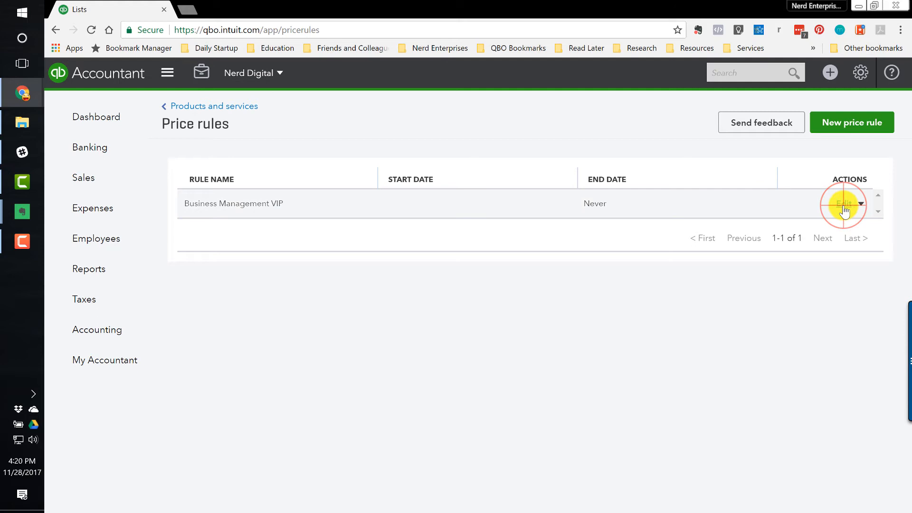
Reopen the VIP rule, review its product scope, adding and removing an empty product row.
left_click(843, 203)
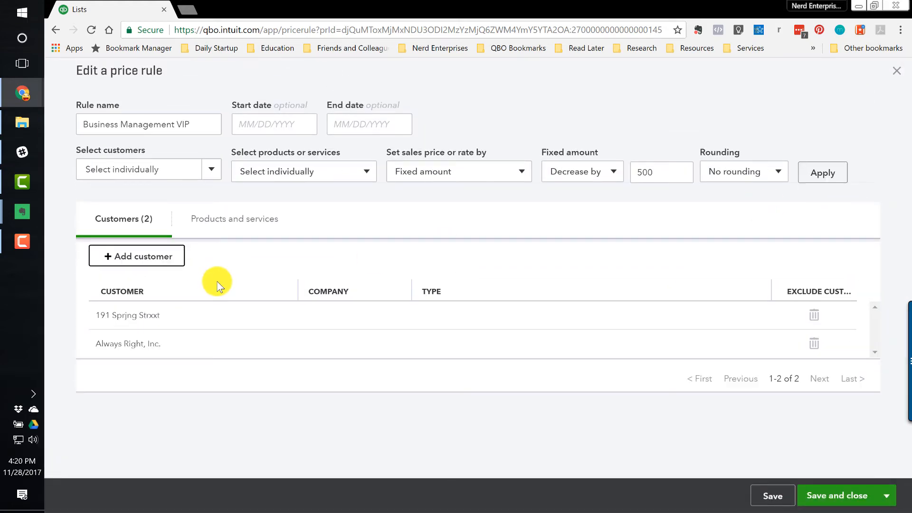
mouse_move(136, 255)
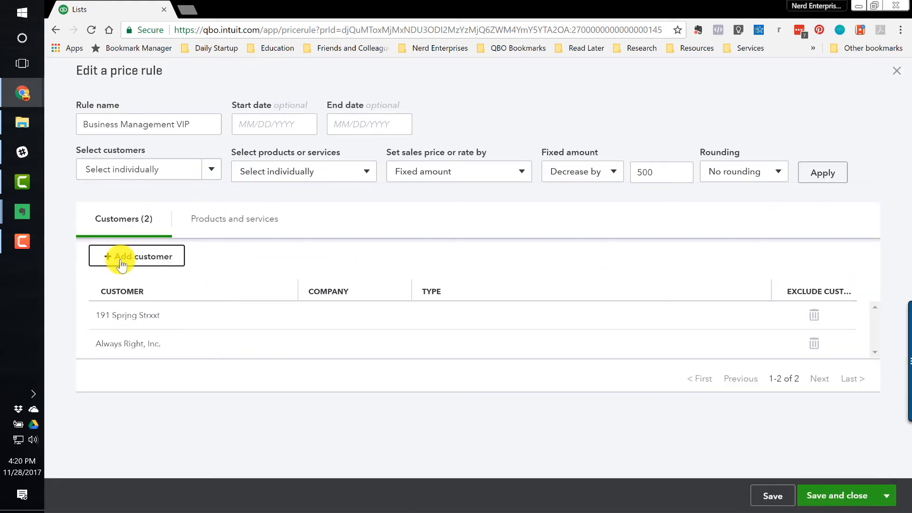
mouse_move(322, 156)
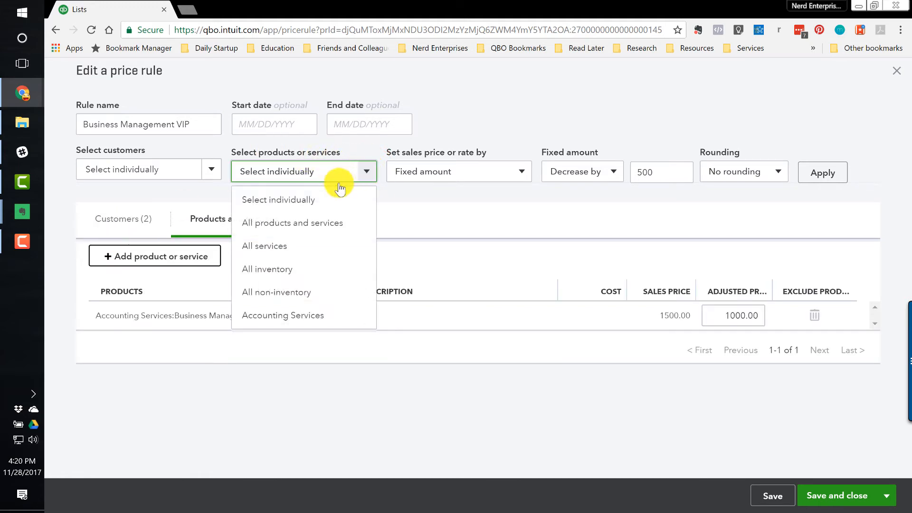
left_click(278, 200)
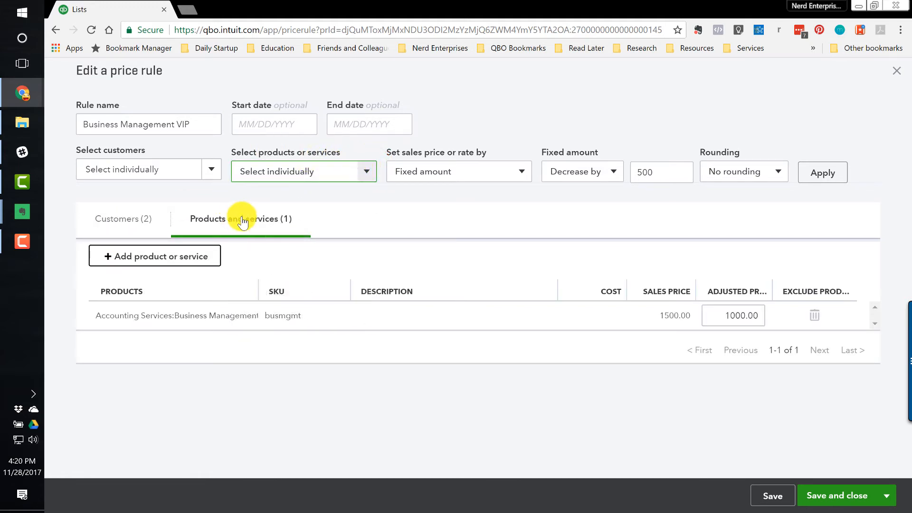
mouse_move(128, 160)
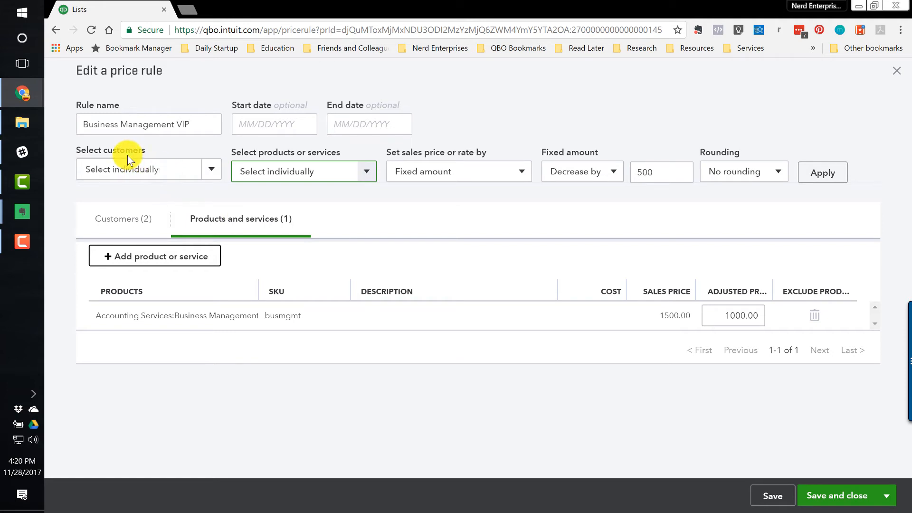
mouse_move(123, 219)
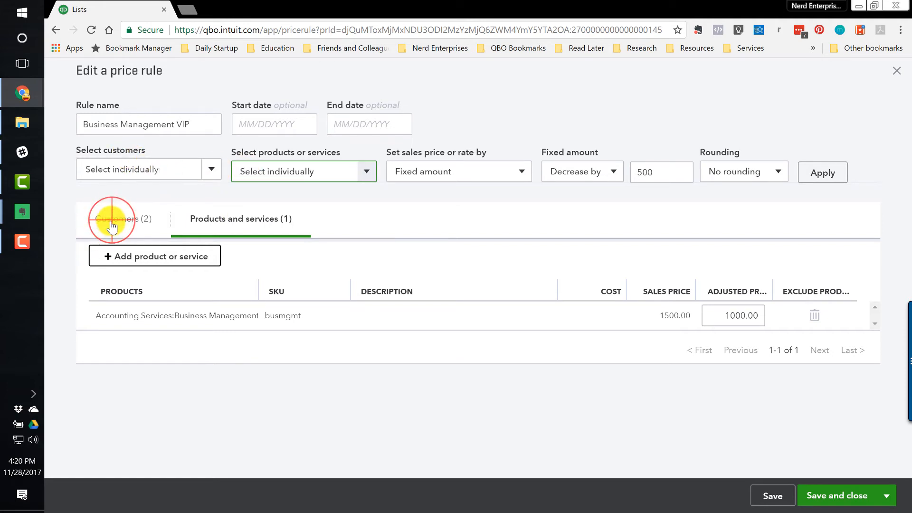
mouse_move(210, 226)
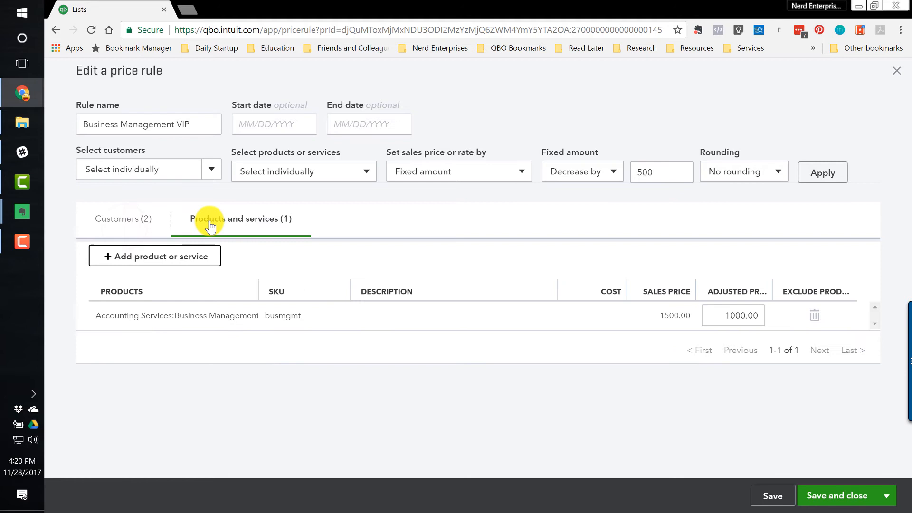
mouse_move(247, 225)
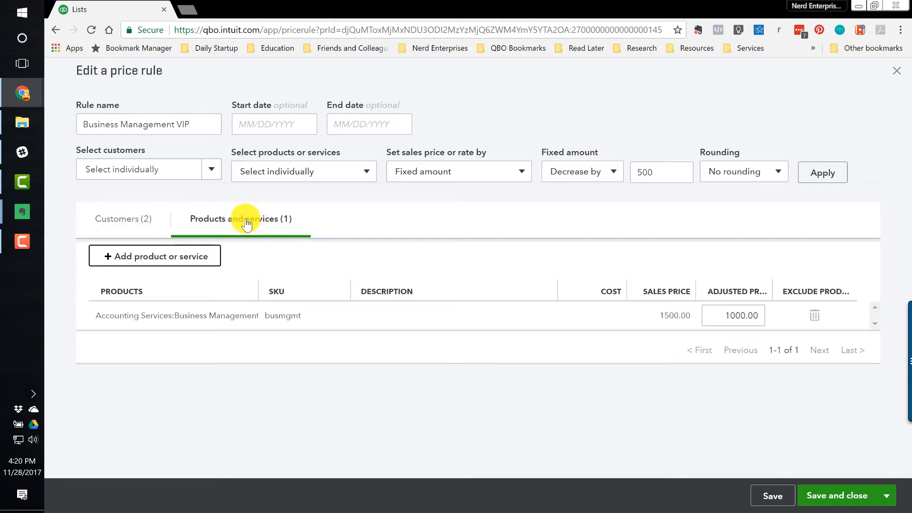
mouse_move(186, 320)
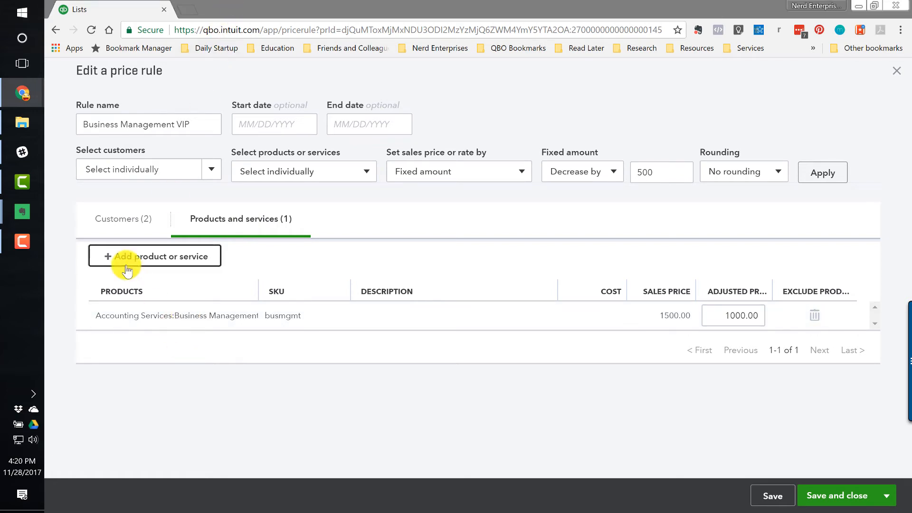
left_click(154, 255)
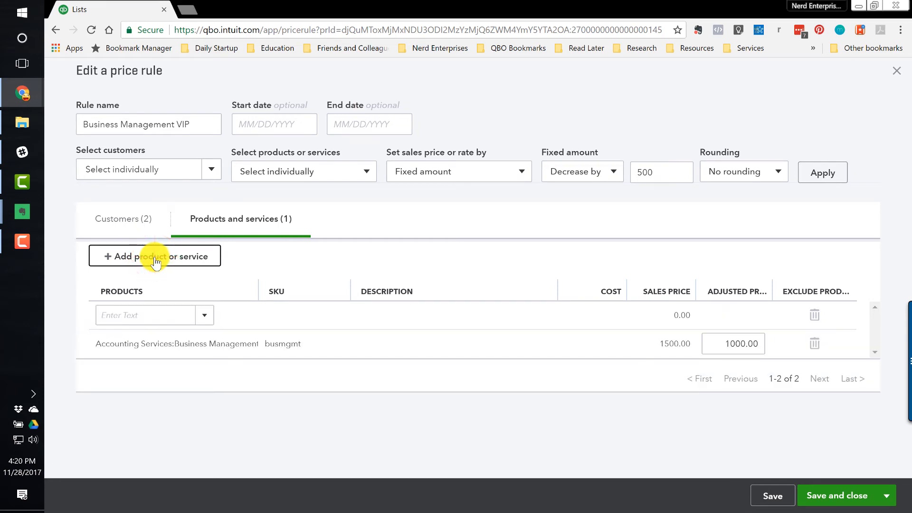
mouse_move(283, 326)
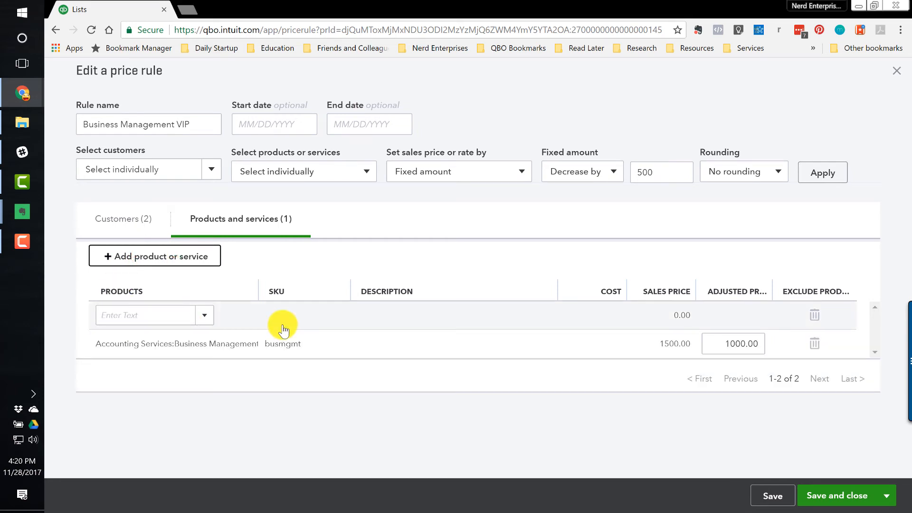
left_click(815, 314)
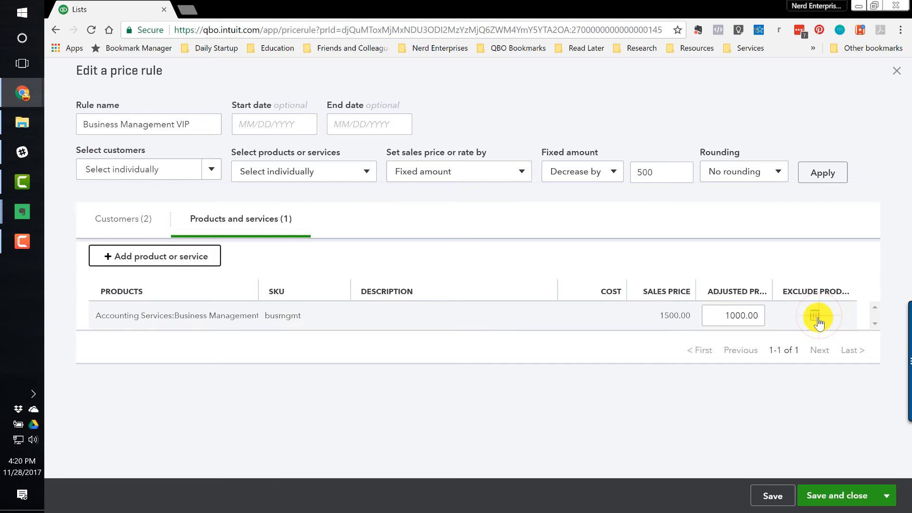
mouse_move(493, 171)
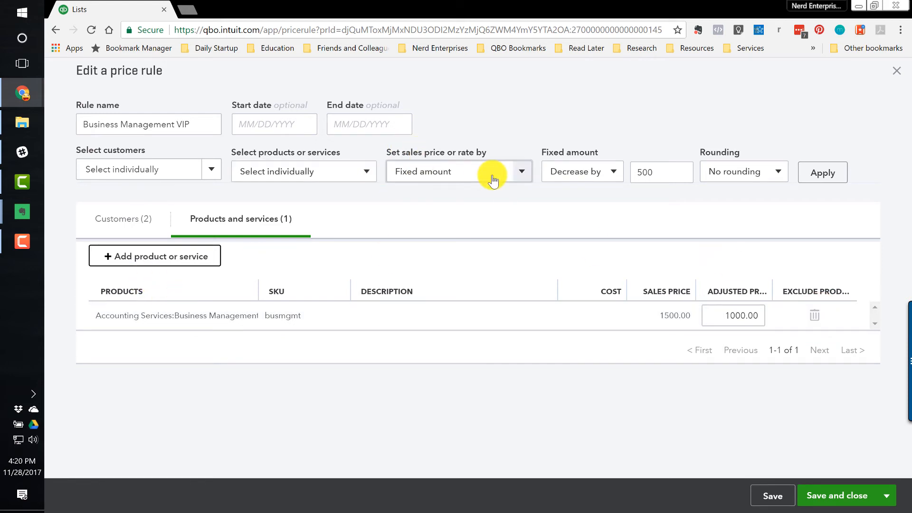
Toggle the adjustment back to a fixed 500 decrease and keep no rounding.
left_click(520, 171)
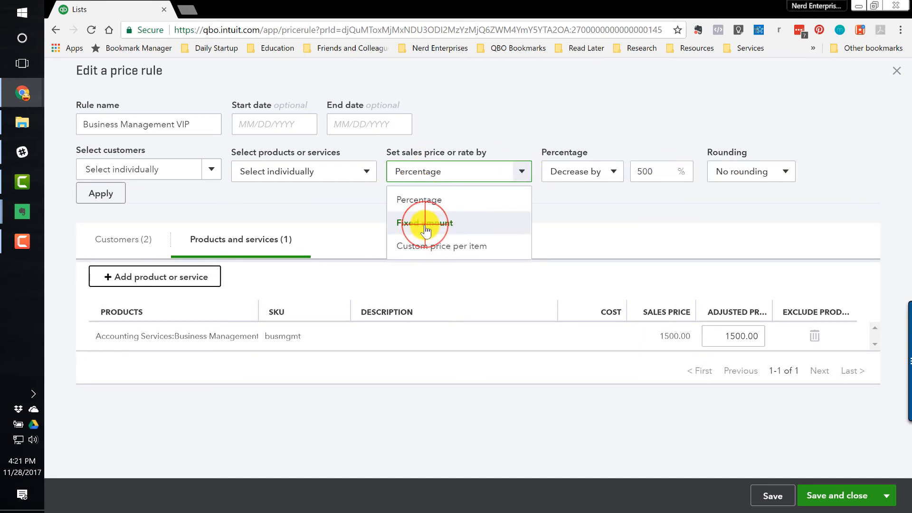
left_click(426, 222)
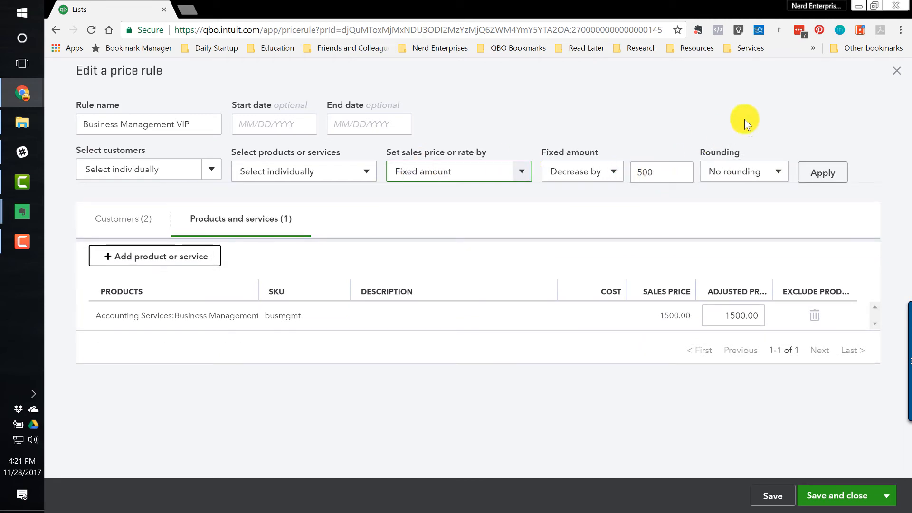
left_click(779, 171)
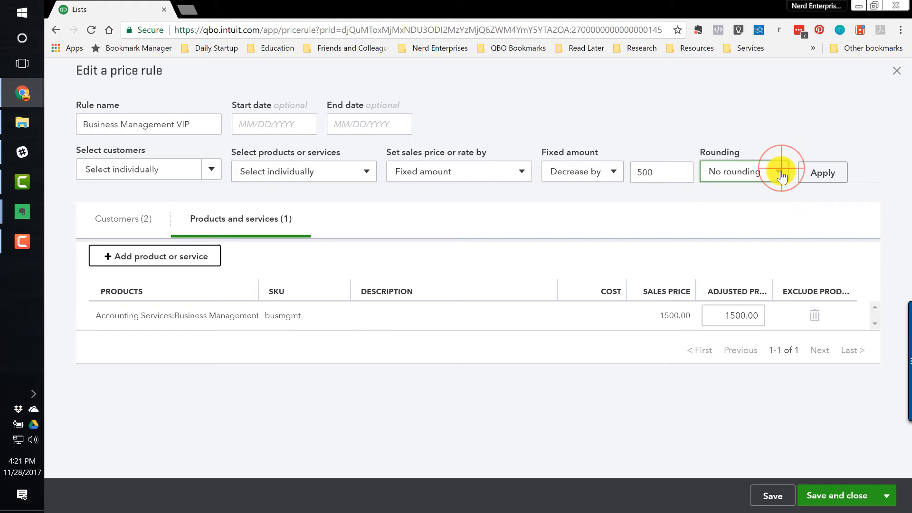
left_click(782, 172)
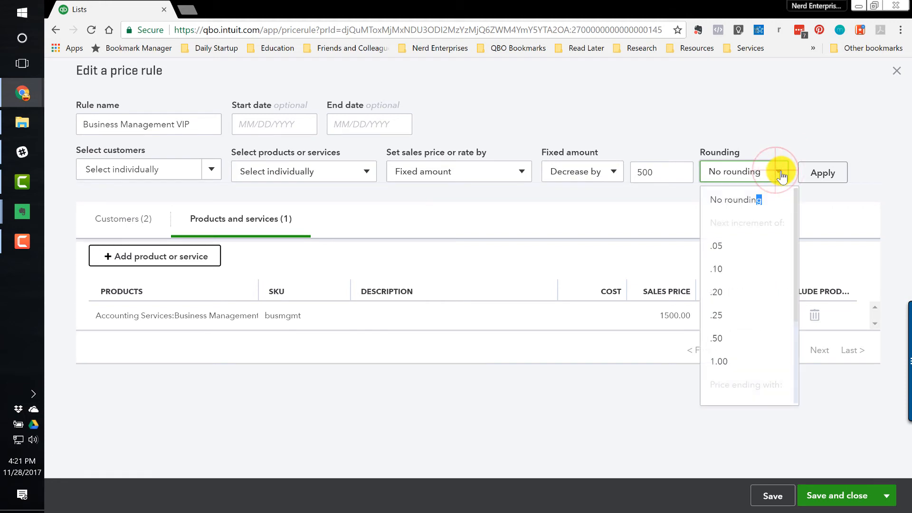
mouse_move(763, 175)
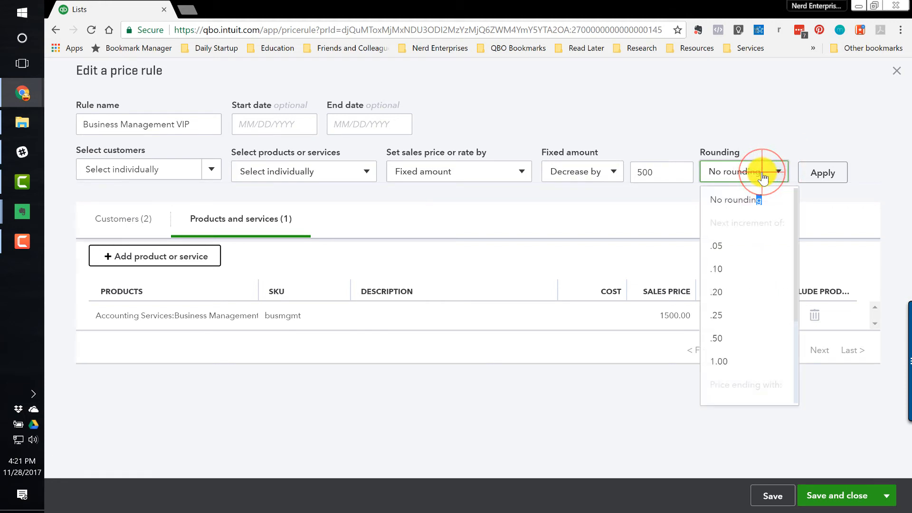
left_click(738, 199)
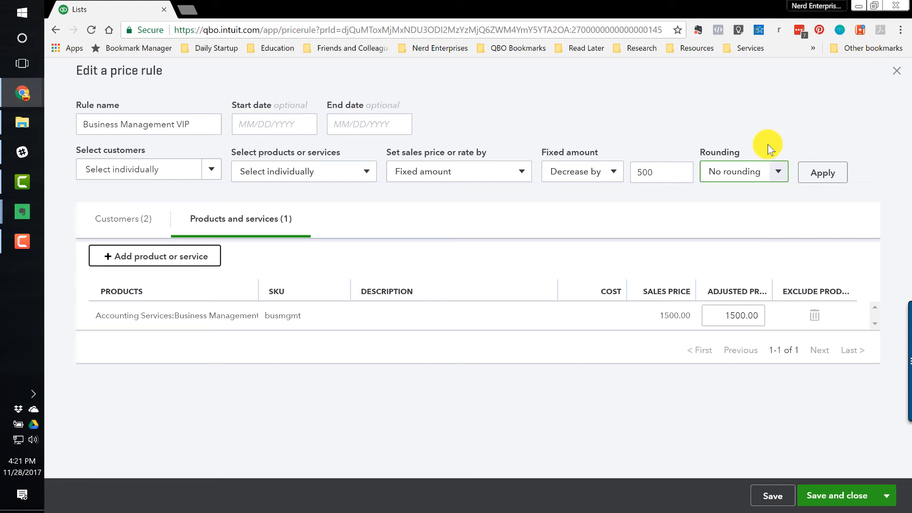
mouse_move(771, 167)
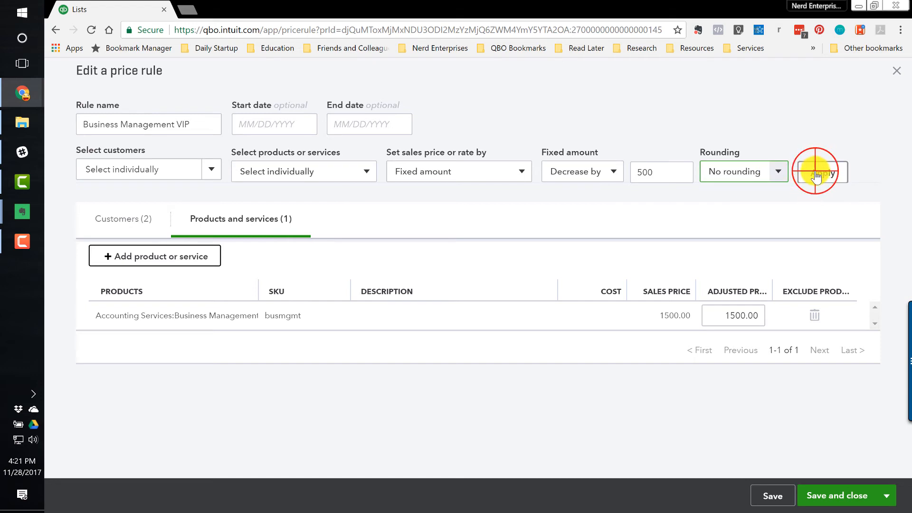
Apply the 500 decrease restoring the 1,000 adjusted price, then save and close the VIP rule.
left_click(822, 172)
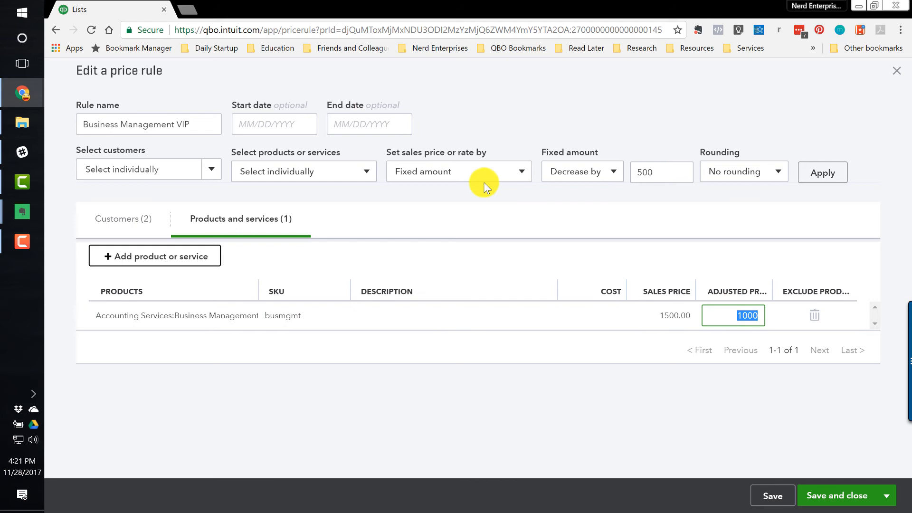
mouse_move(509, 171)
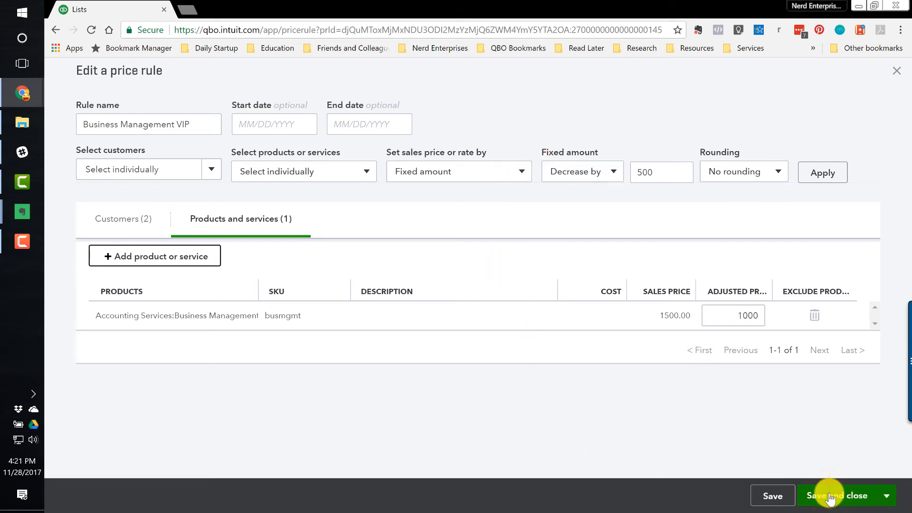
left_click(838, 496)
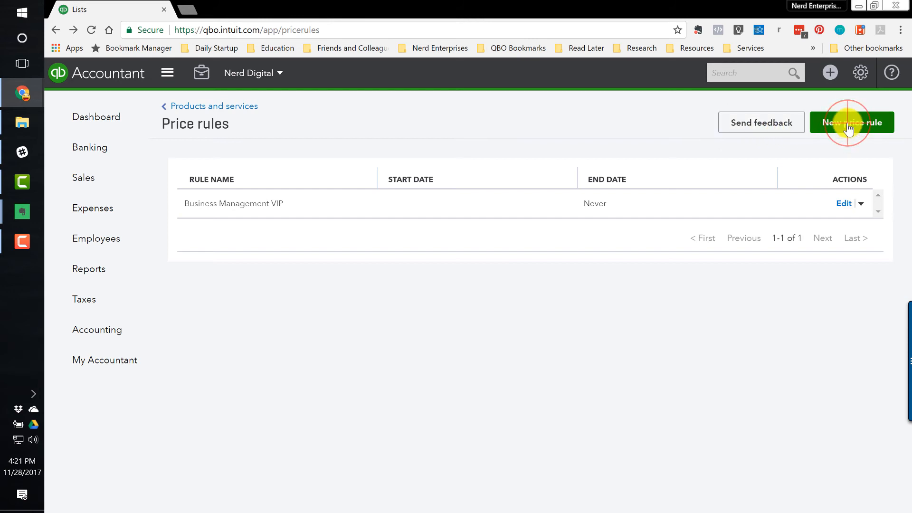
Start a new price rule and name it Surge Pricing.
left_click(852, 122)
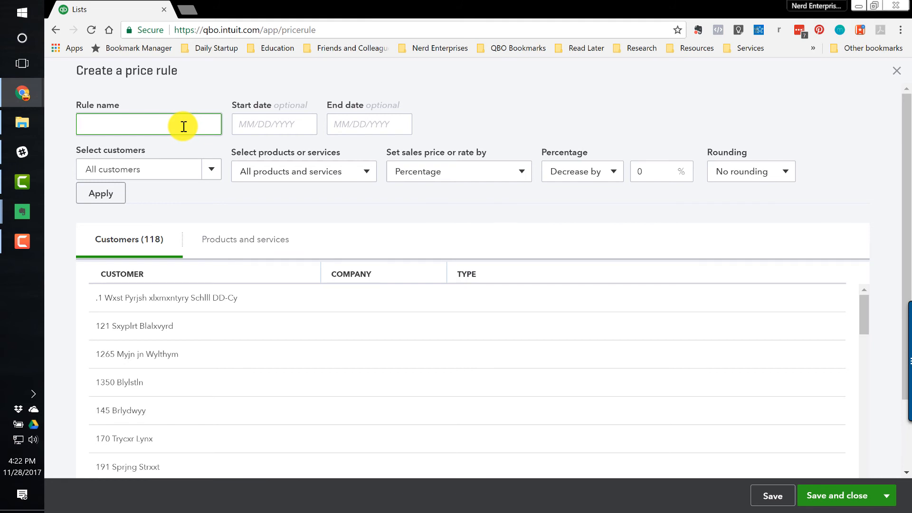
left_click(148, 123)
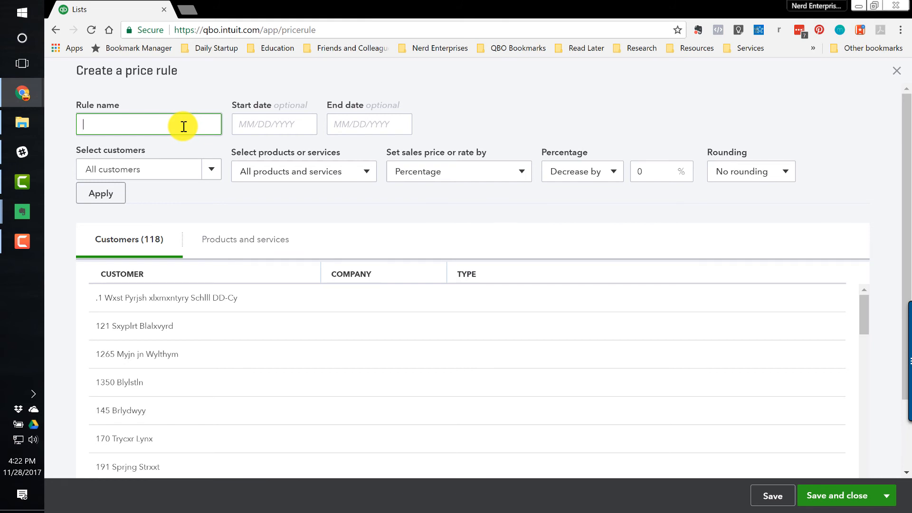
type("S")
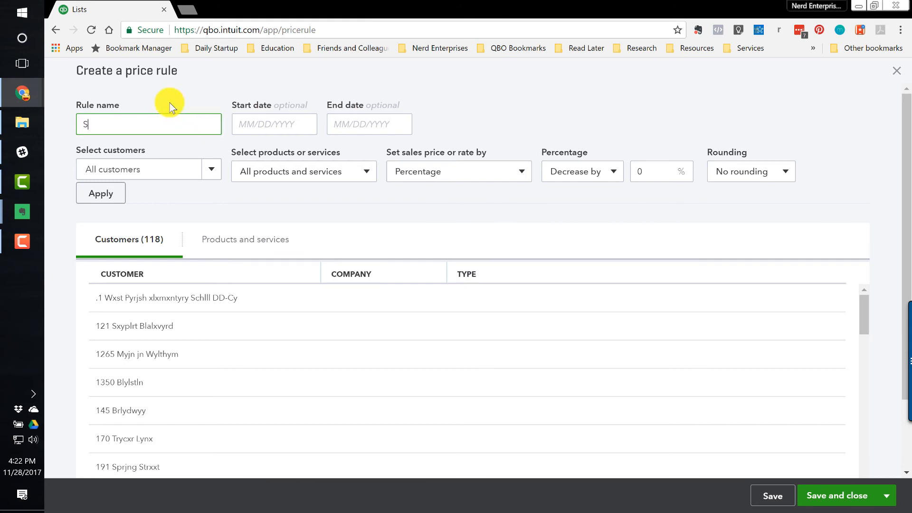
type("urge Pricing")
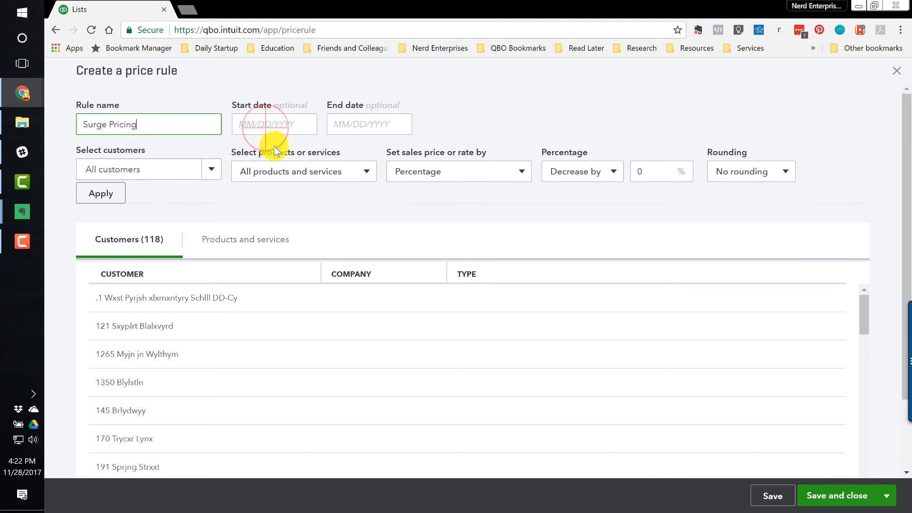
Set the rule to run from 11/24/2017 to 04/15/2018.
left_click(274, 124)
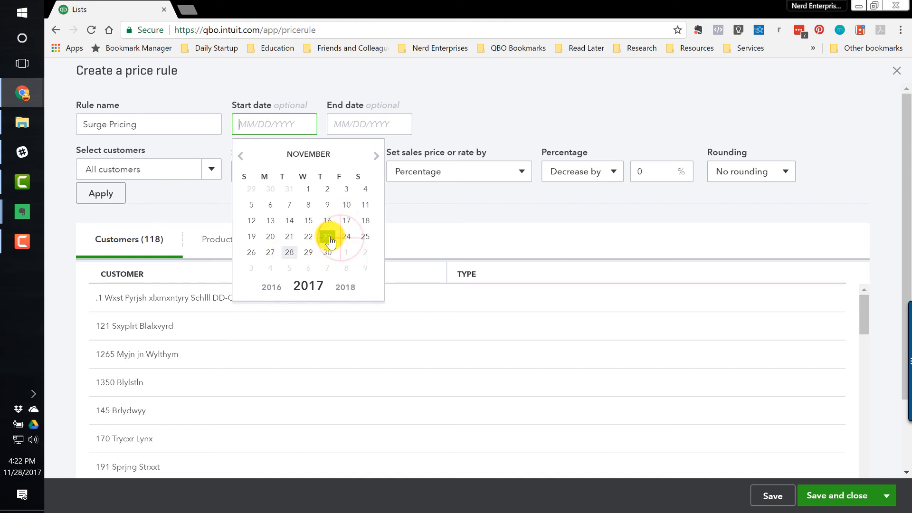
left_click(327, 237)
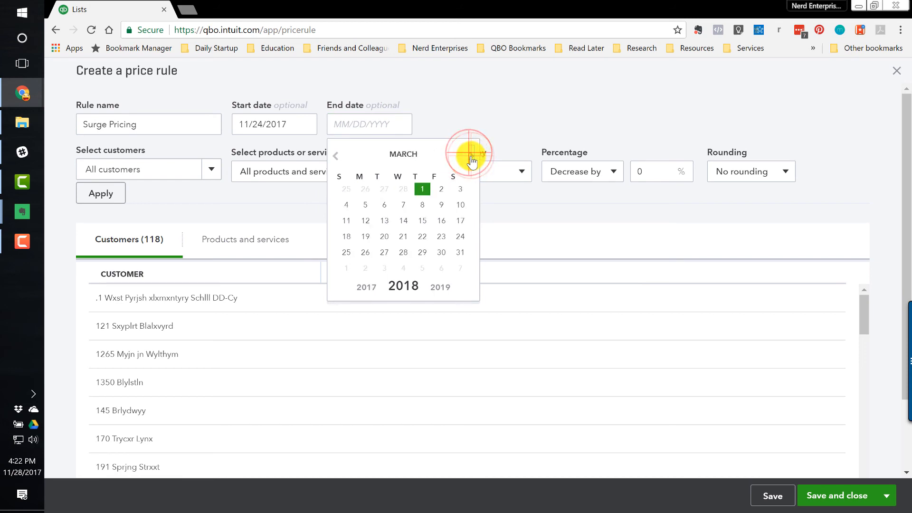
left_click(472, 155)
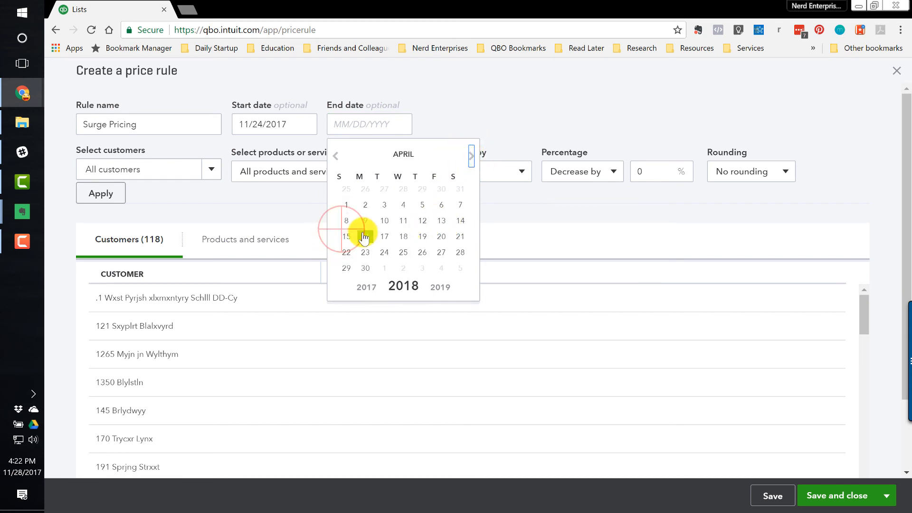
left_click(346, 236)
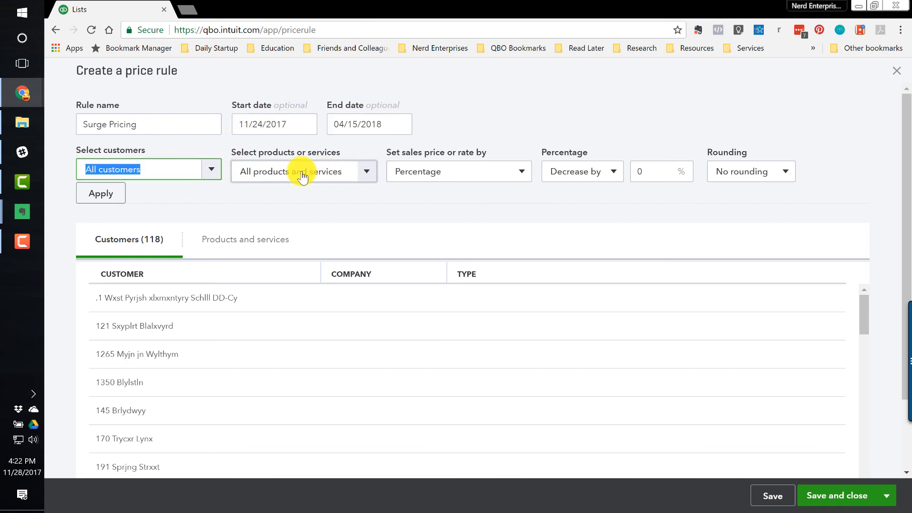
mouse_move(606, 171)
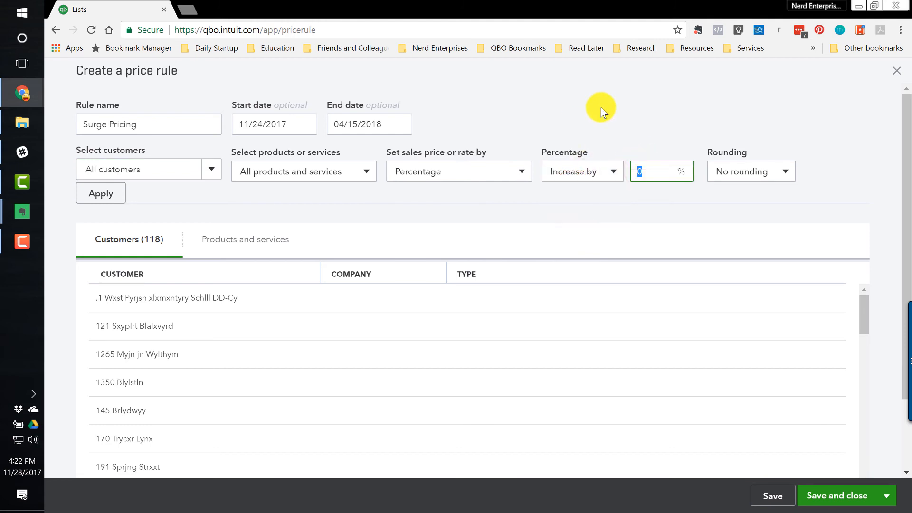
Make the rule a 25% increase and save it to the price rules list.
type("25")
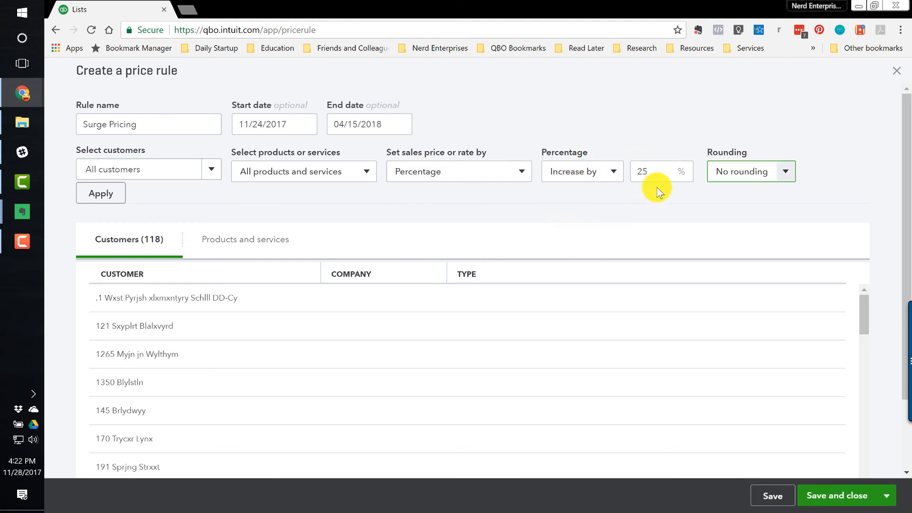
mouse_move(847, 495)
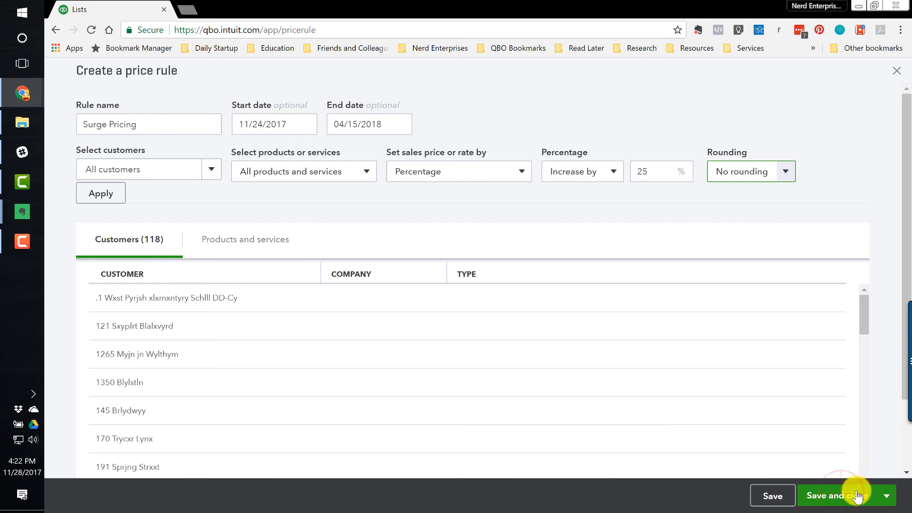
left_click(837, 497)
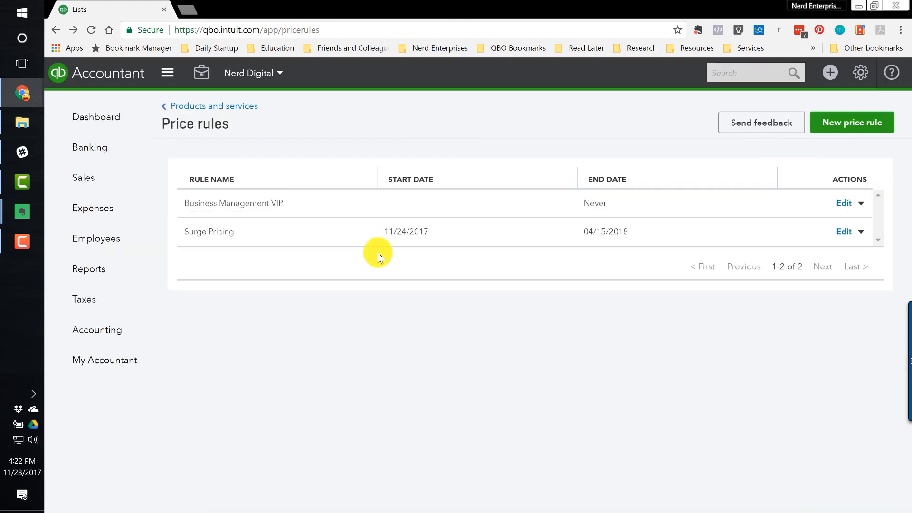
Create invoice #1036 for the first customer with a Business Management line at the surged 1,875 rate.
left_click(829, 72)
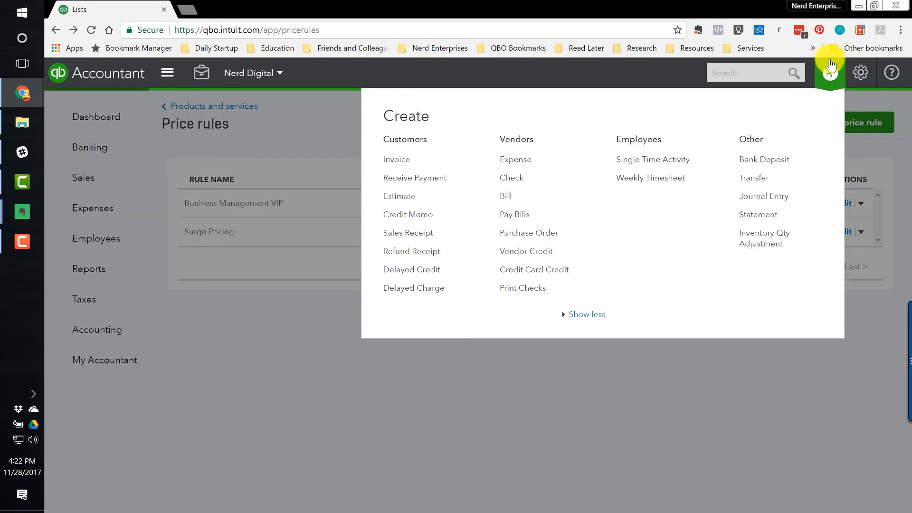
mouse_move(398, 159)
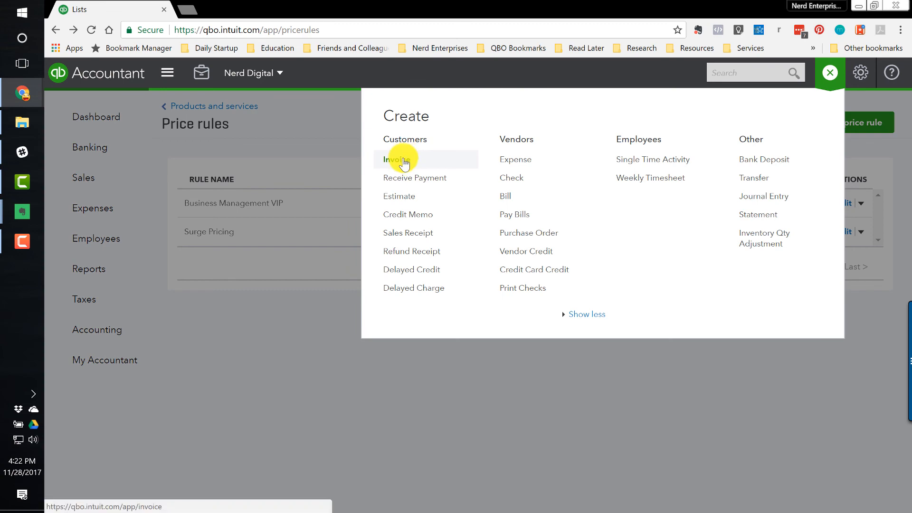
left_click(398, 159)
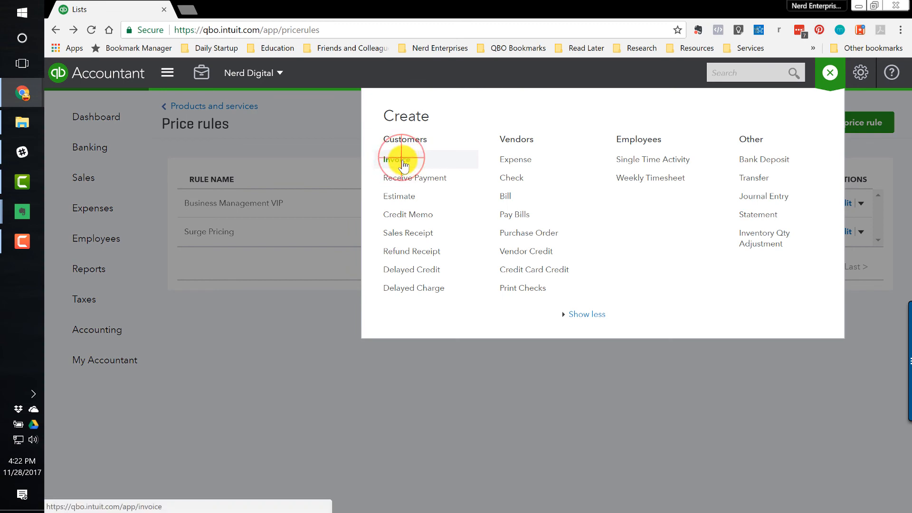
left_click(395, 160)
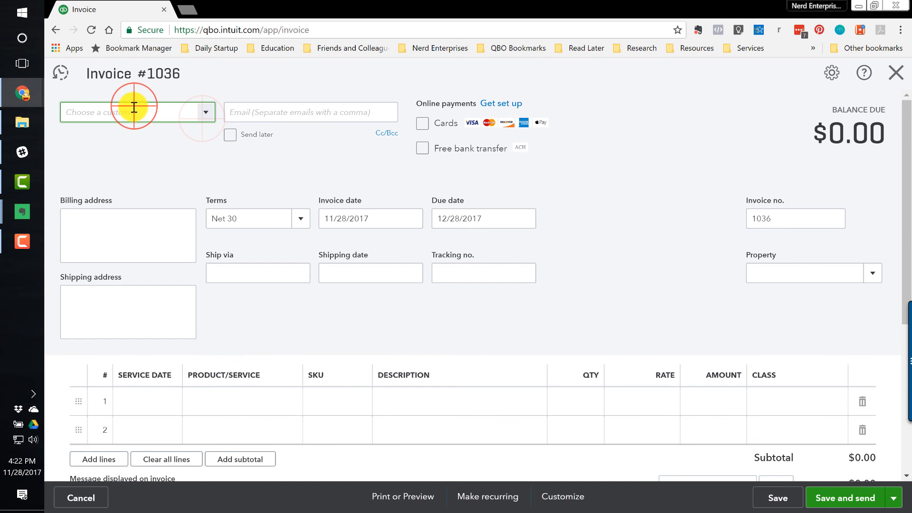
left_click(134, 112)
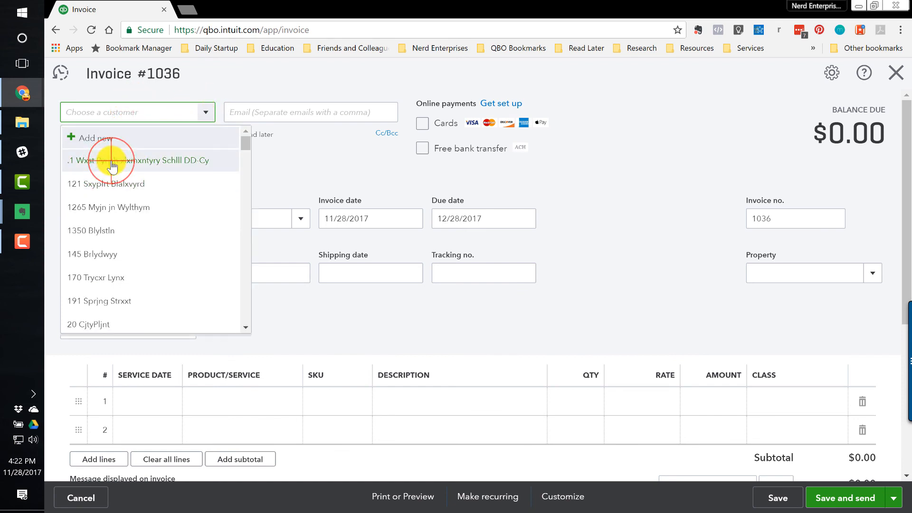
left_click(154, 159)
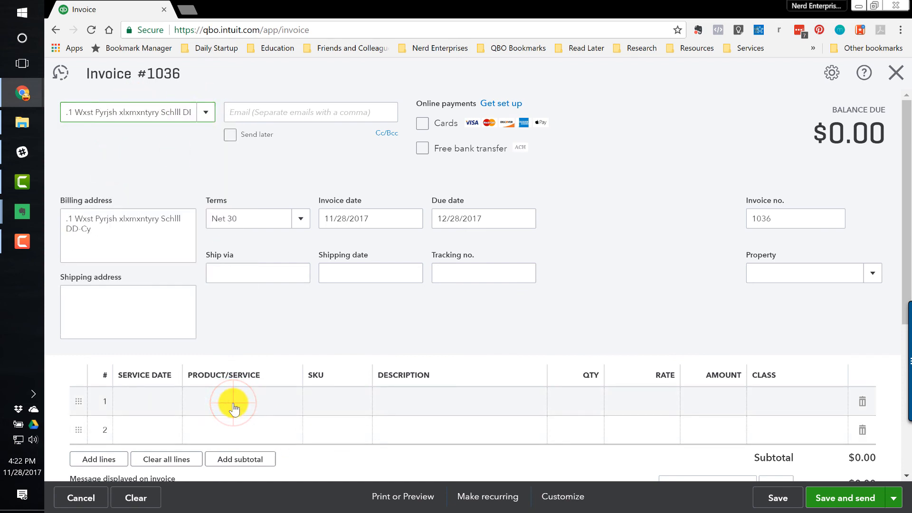
left_click(234, 401)
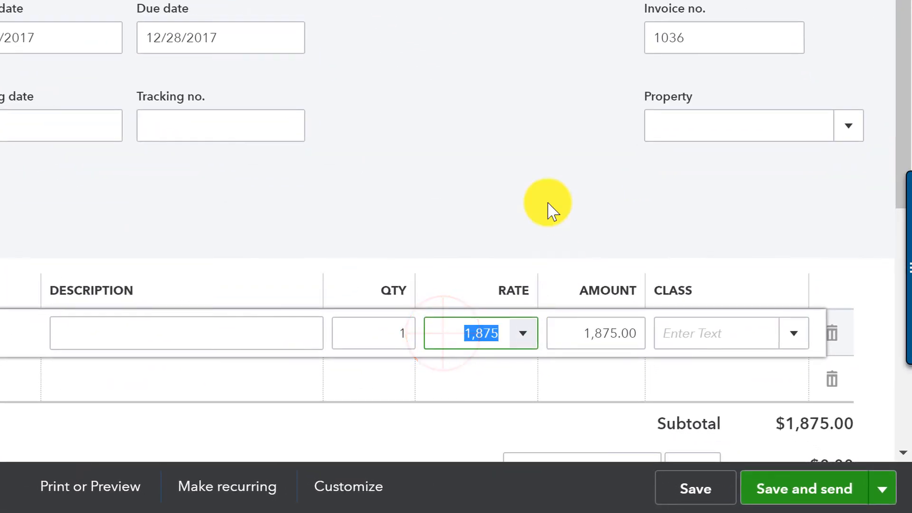
mouse_move(535, 133)
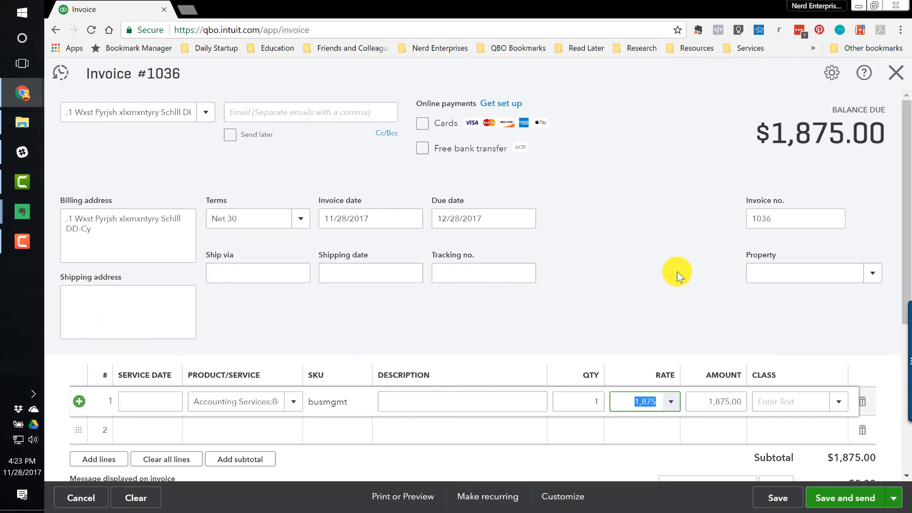
mouse_move(804, 383)
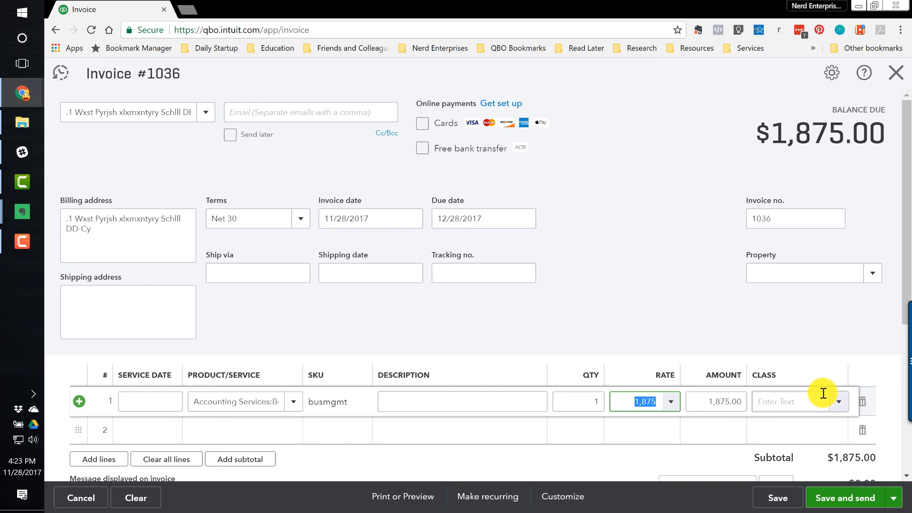
mouse_move(824, 396)
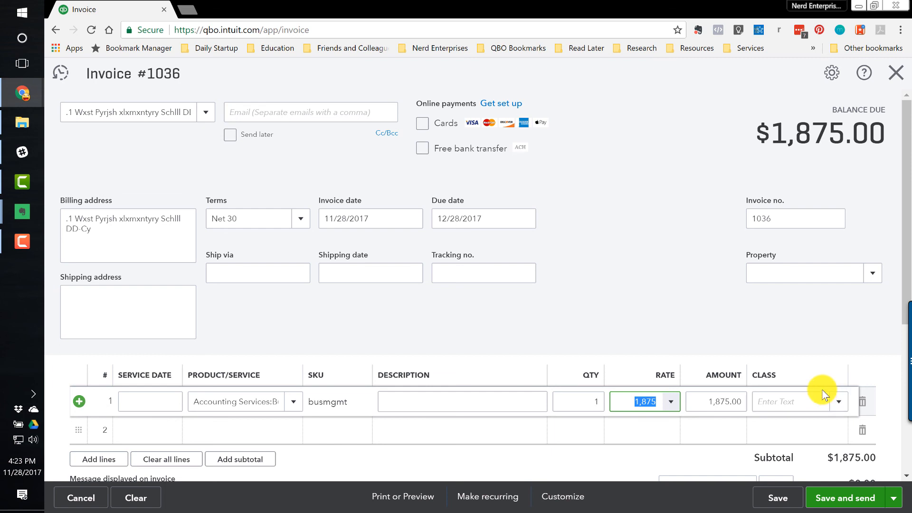